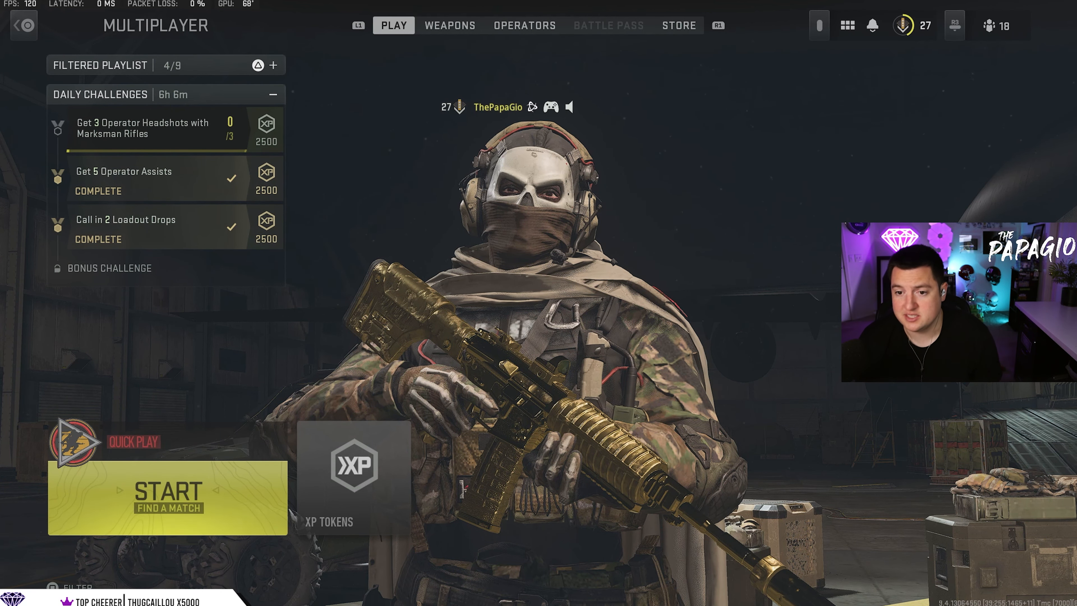
Reach the Settings panel from the quick menu, search 'hud', and return to the category list.
{"action": "left_click", "coordinate": [847, 25]}
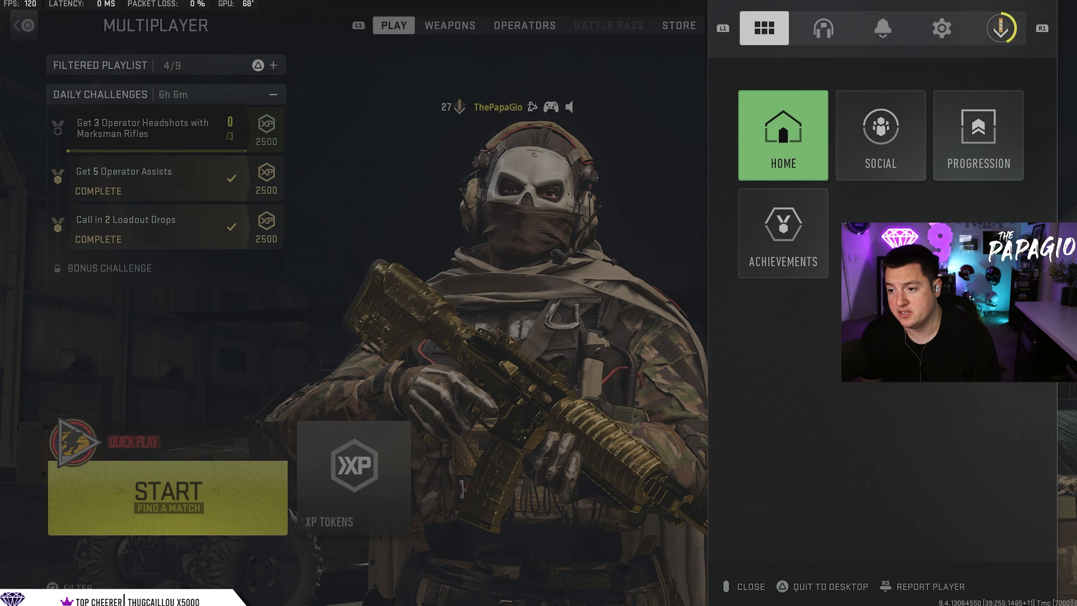
{"action": "left_click", "coordinate": [942, 28]}
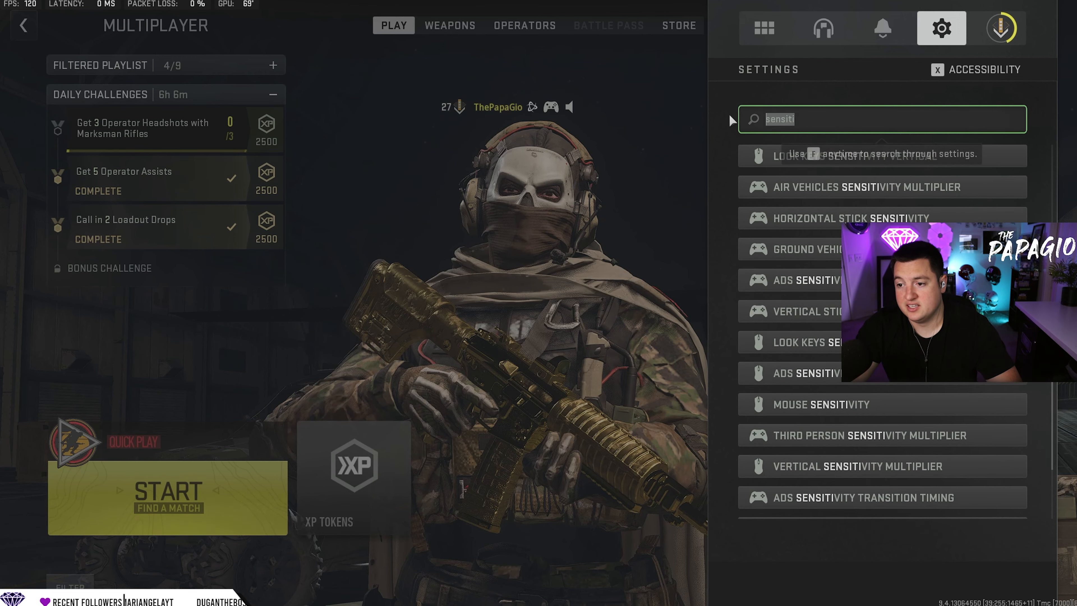
{"action": "type", "text": "hud"}
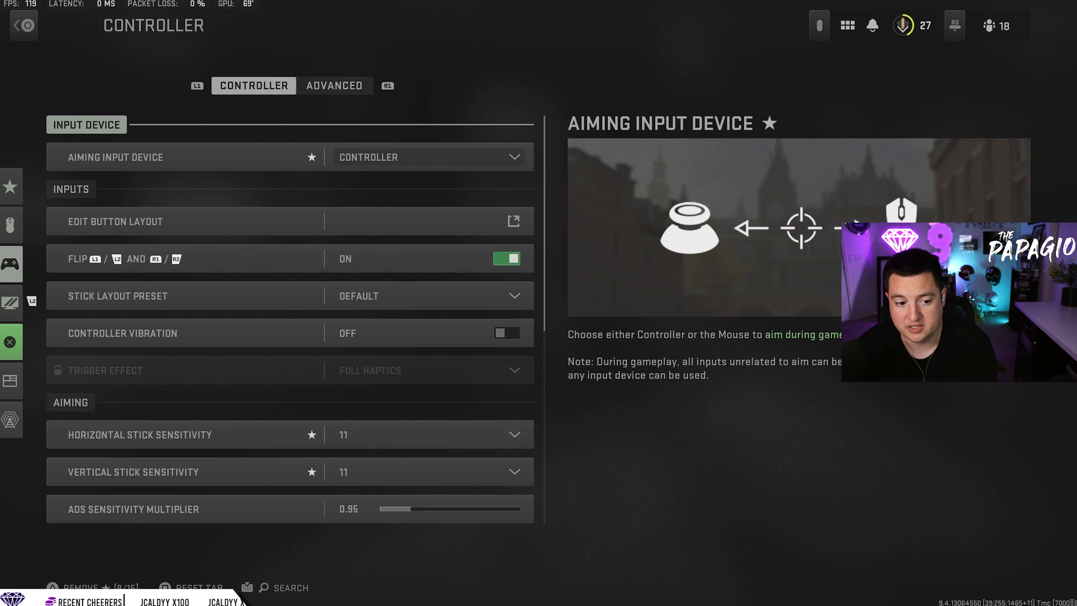
{"action": "left_click", "coordinate": [22, 25]}
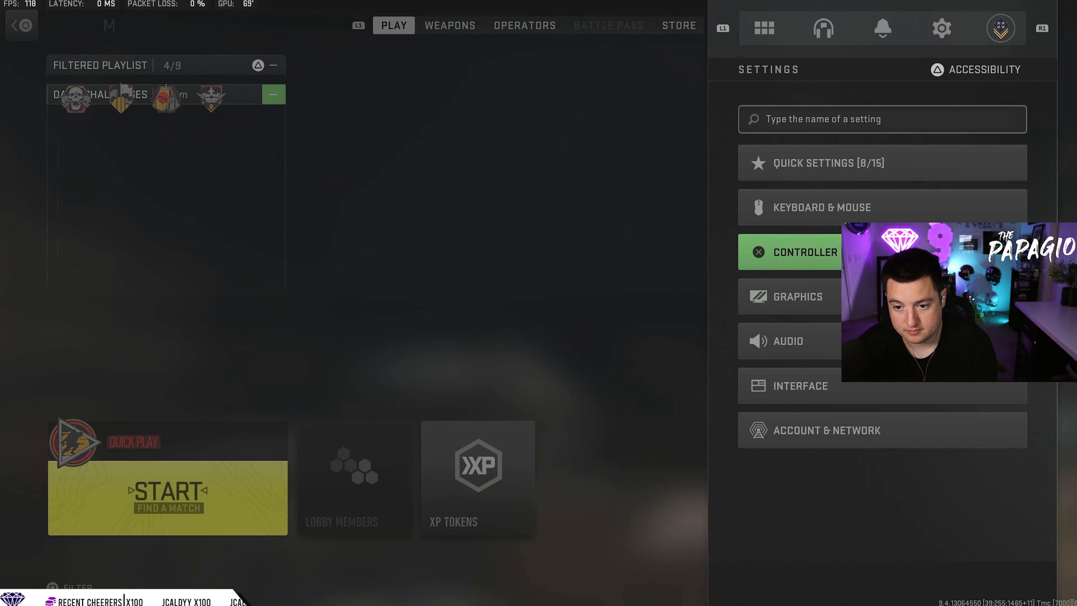
Show the Controller settings page with trigger flip on and stick sensitivities at 11.
{"action": "left_click", "coordinate": [810, 252]}
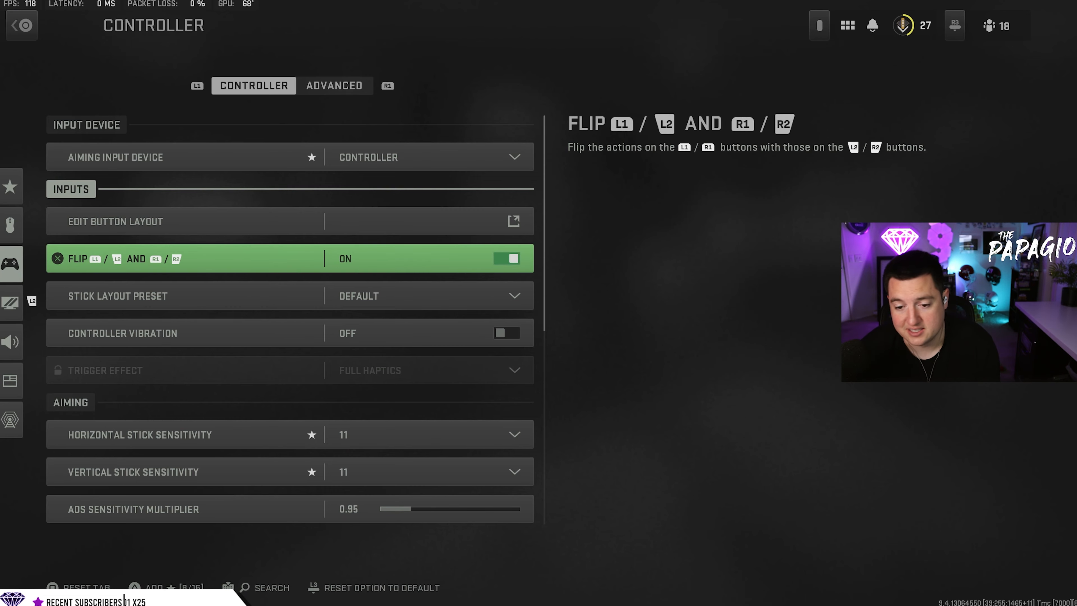
{"action": "left_click", "coordinate": [426, 296]}
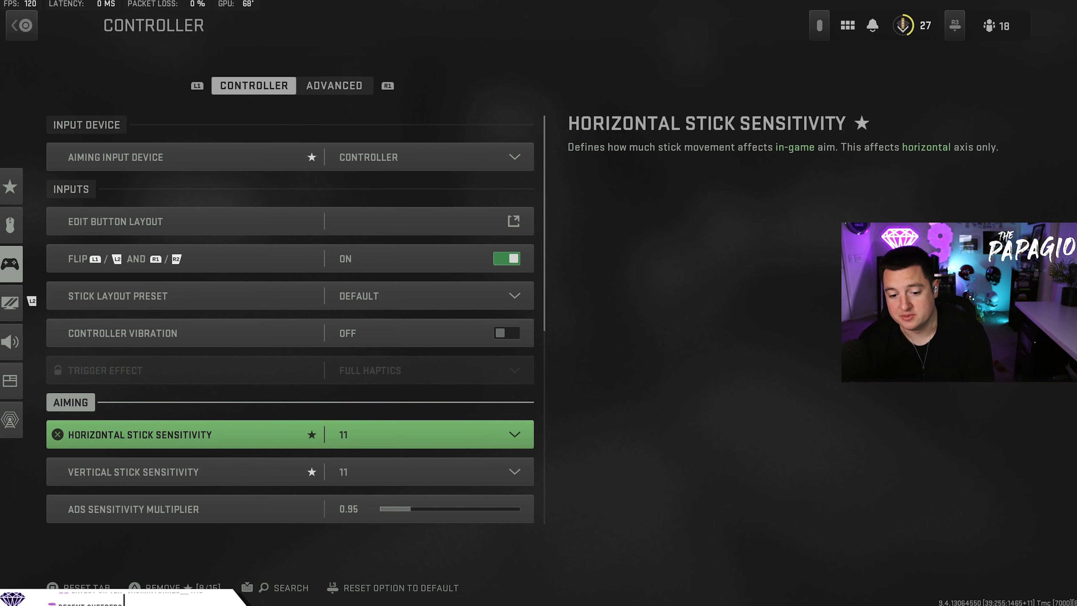
Expand the Sensitivity Multiplier group showing third-person and vehicle multipliers at 1.00.
{"action": "left_click", "coordinate": [511, 434]}
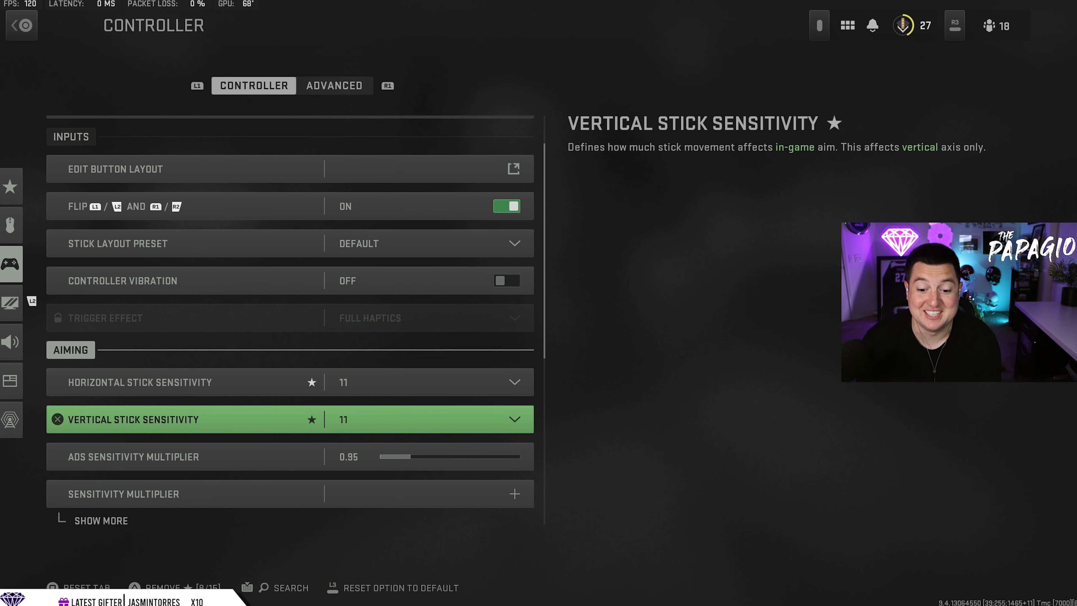
{"action": "left_click", "coordinate": [426, 419]}
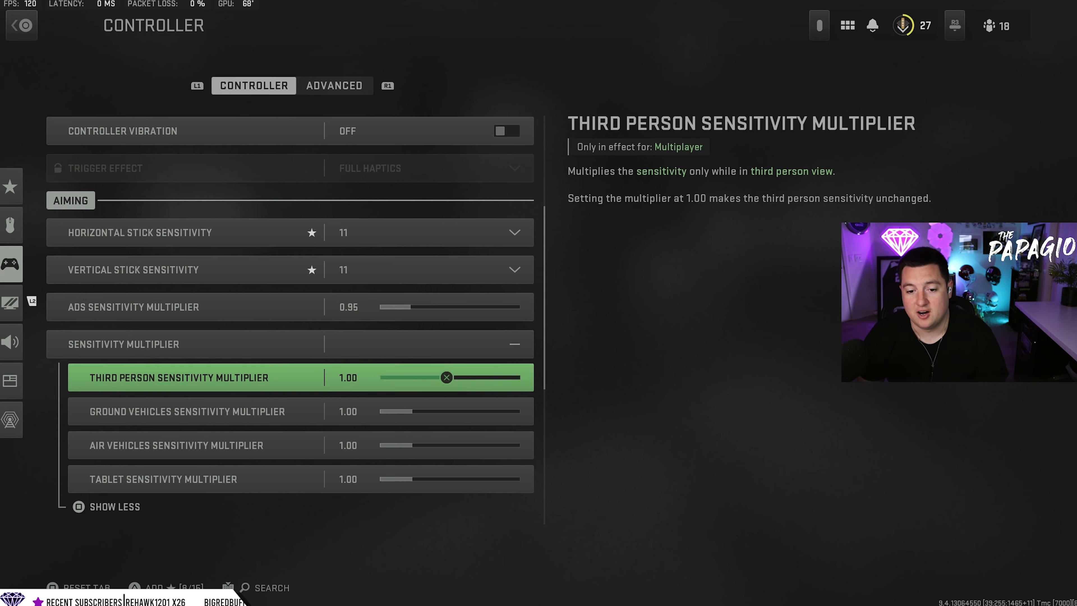
Scroll past Vertical Aim Axis (all Standard) down to the Aim Down Sight Behavior choices.
{"action": "scroll", "scroll_direction": "down", "scroll_amount": 3}
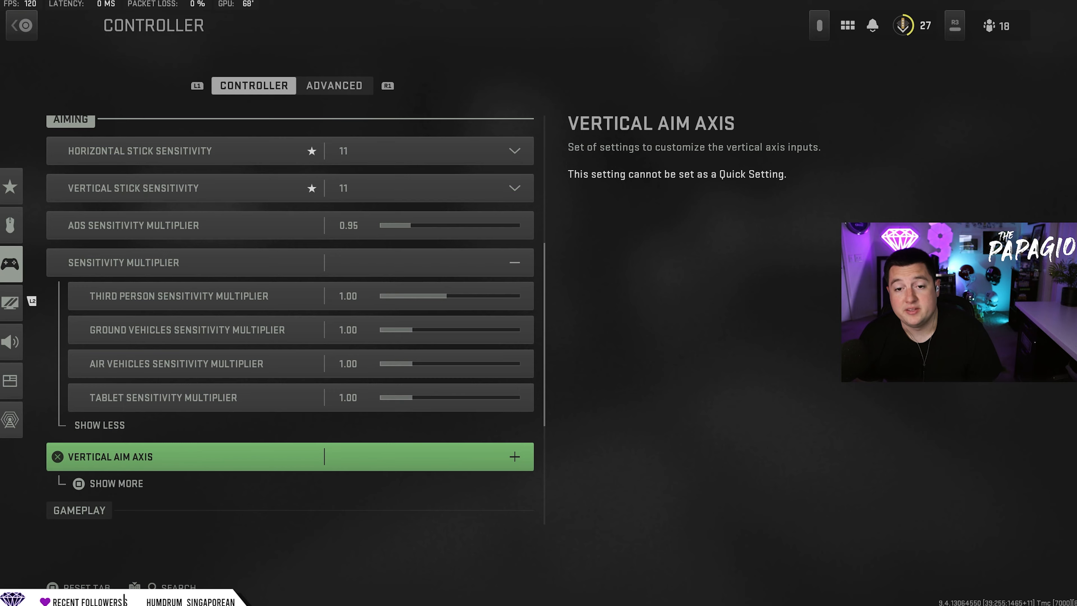
{"action": "scroll", "scroll_direction": "down", "scroll_amount": 3}
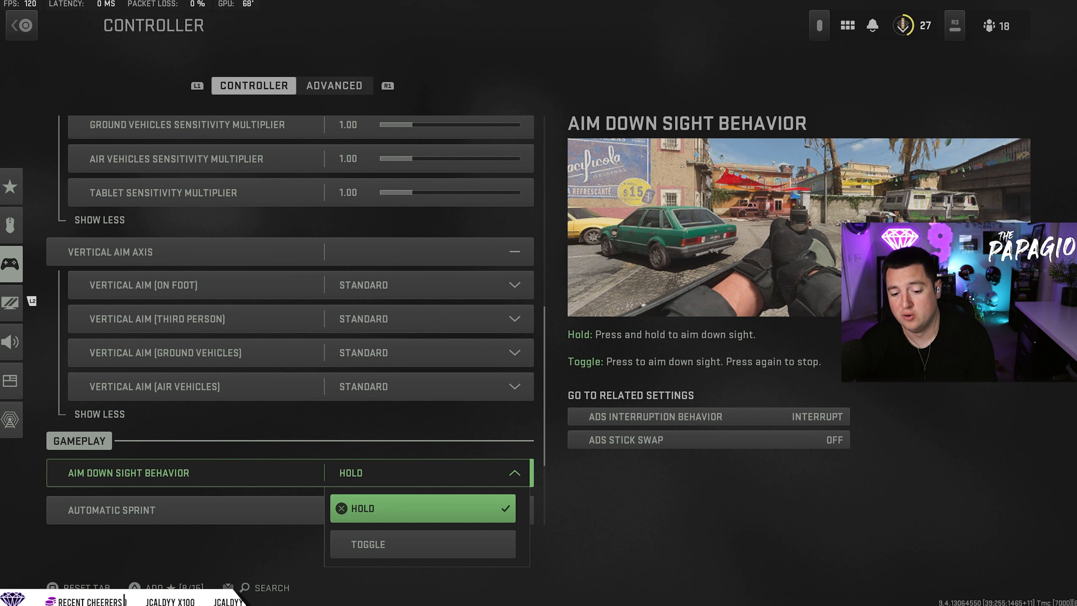
Keep Aim Down Sight Behavior on Hold and set Automatic Sprint to Off.
{"action": "left_click", "coordinate": [422, 508]}
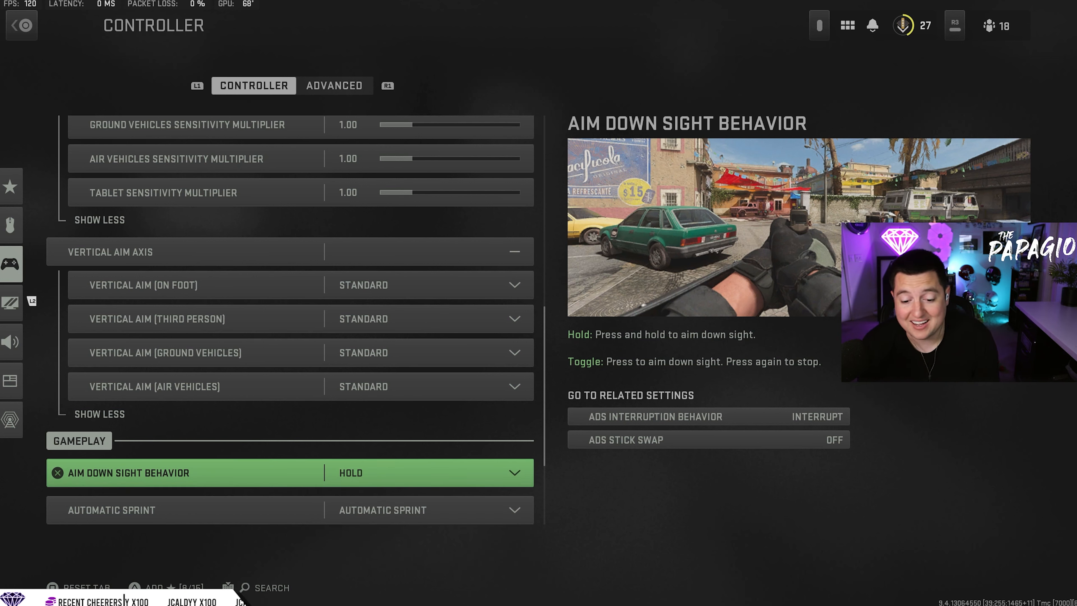
{"action": "left_click", "coordinate": [427, 472]}
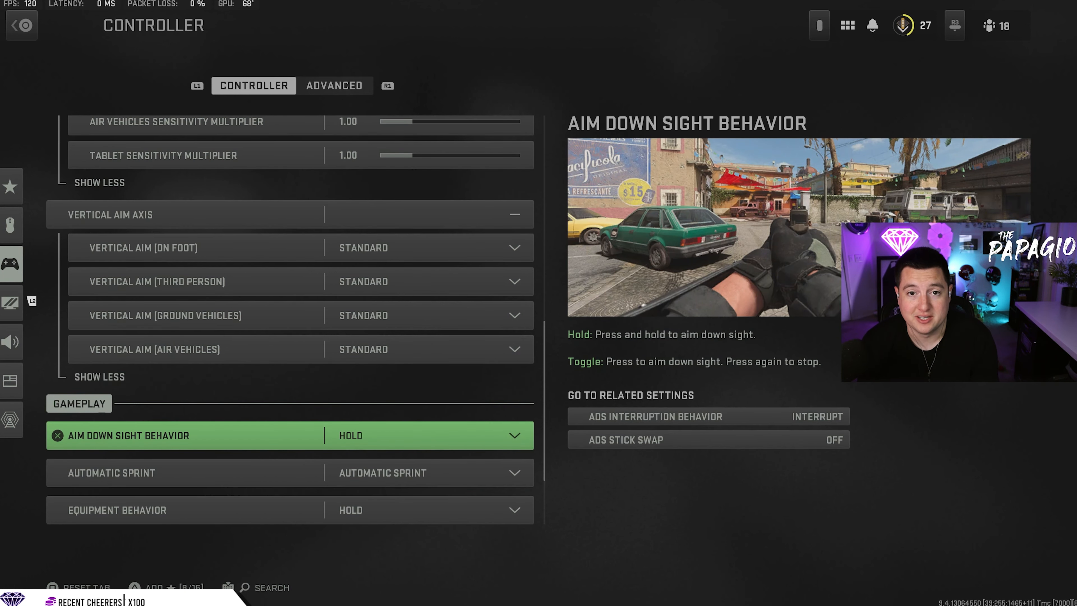
{"action": "left_click", "coordinate": [275, 472]}
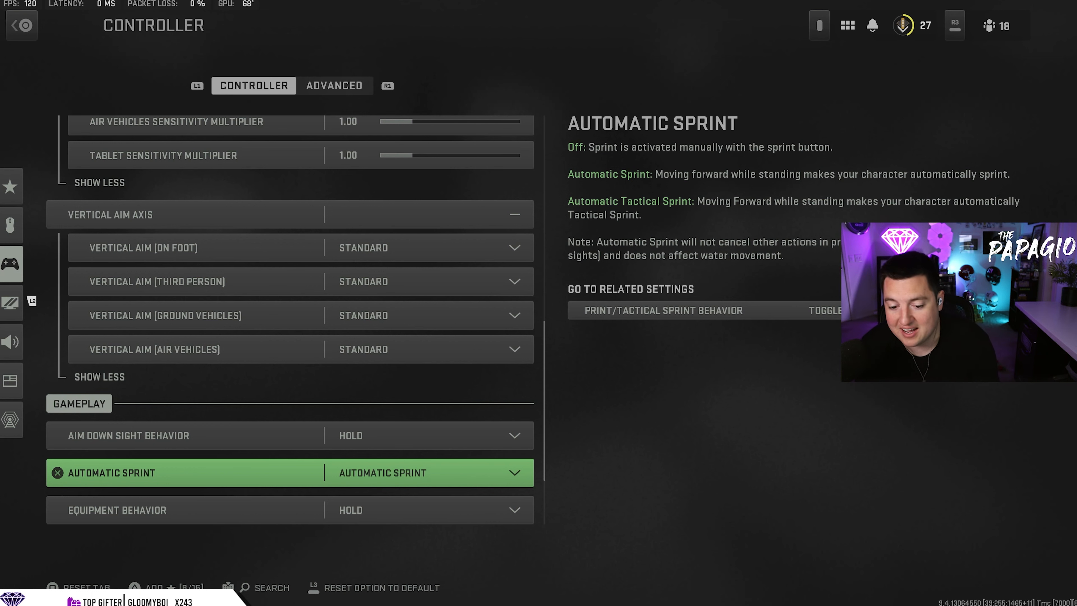
{"action": "left_click", "coordinate": [428, 472]}
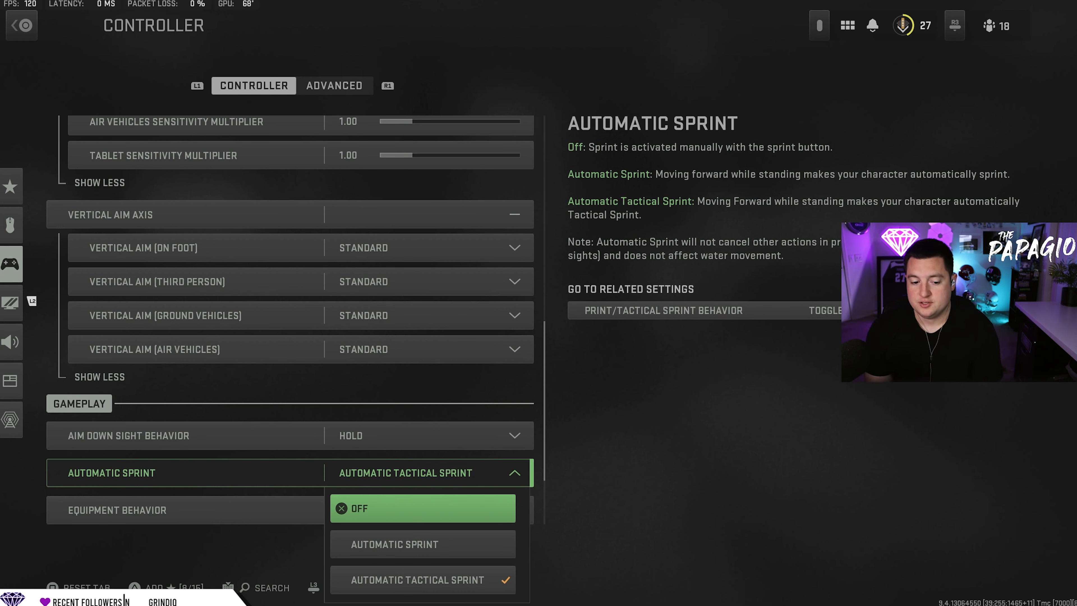
{"action": "left_click", "coordinate": [422, 508]}
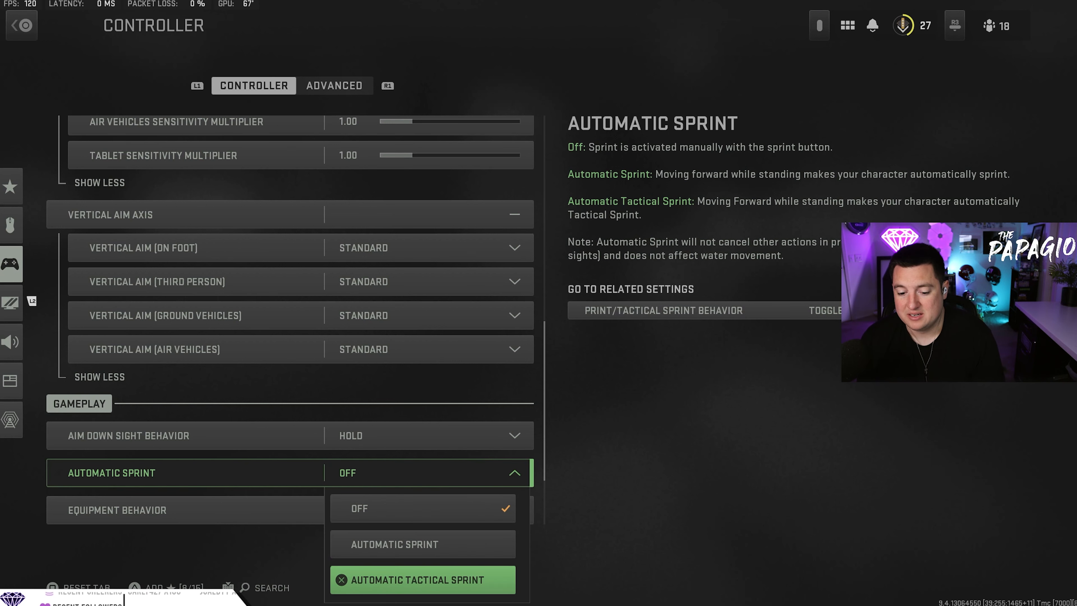
{"action": "left_click", "coordinate": [422, 579]}
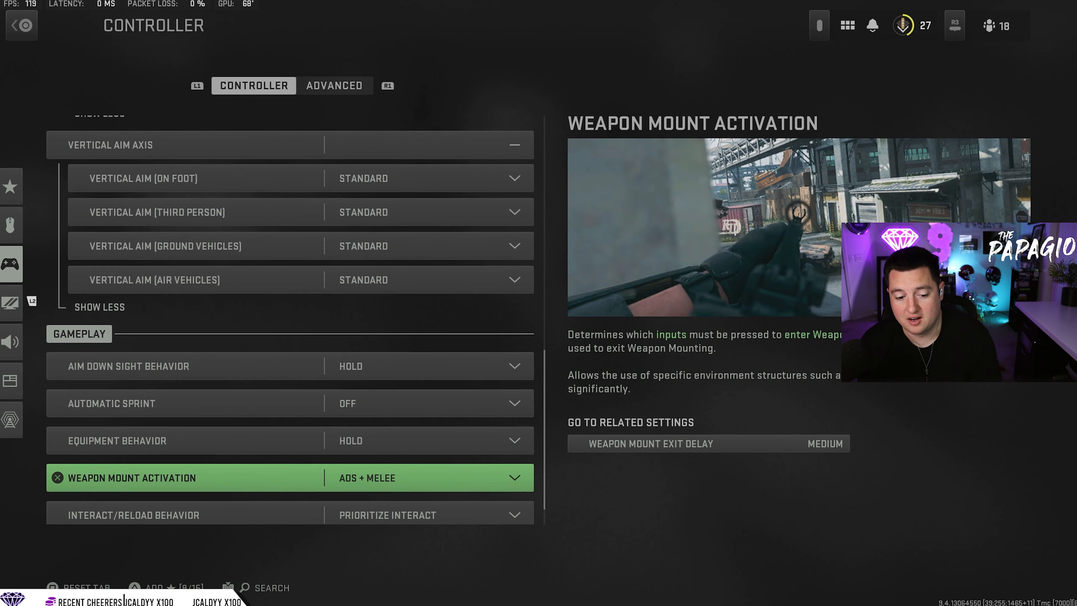
Check Tactical Sprint Behavior on Advanced, return to Controller and reach Armor Plate Behavior.
{"action": "left_click", "coordinate": [336, 86]}
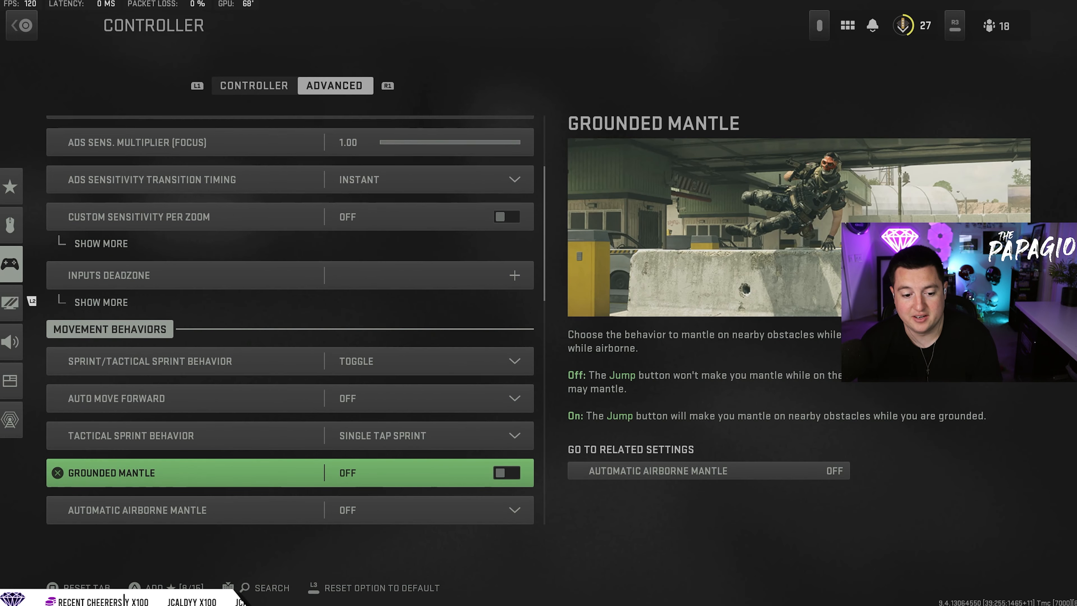
{"action": "left_click", "coordinate": [427, 435]}
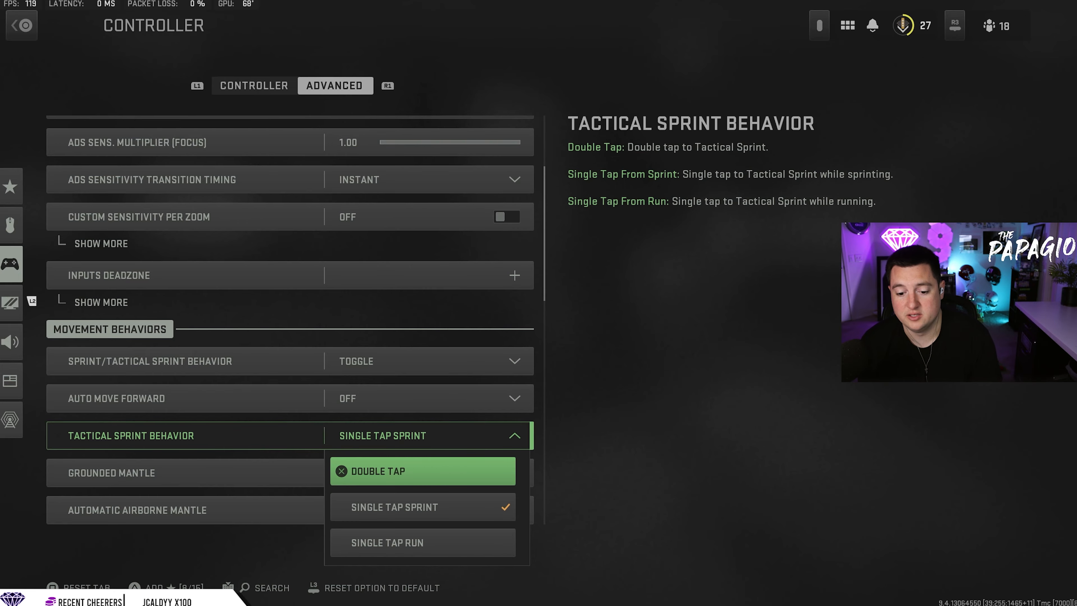
{"action": "left_click", "coordinate": [252, 86]}
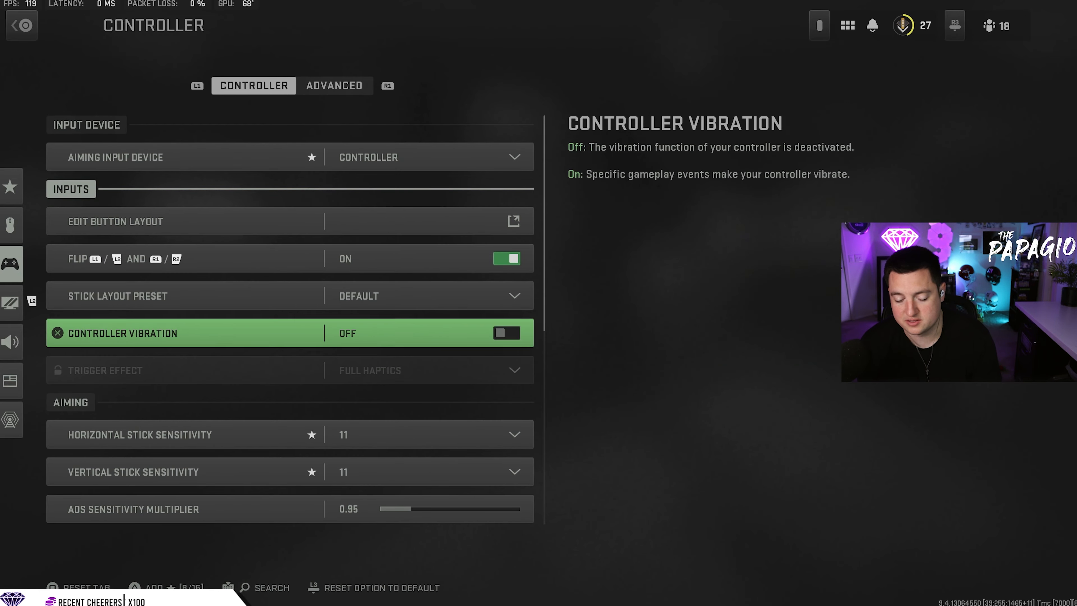
{"action": "scroll", "scroll_direction": "down", "scroll_amount": 3}
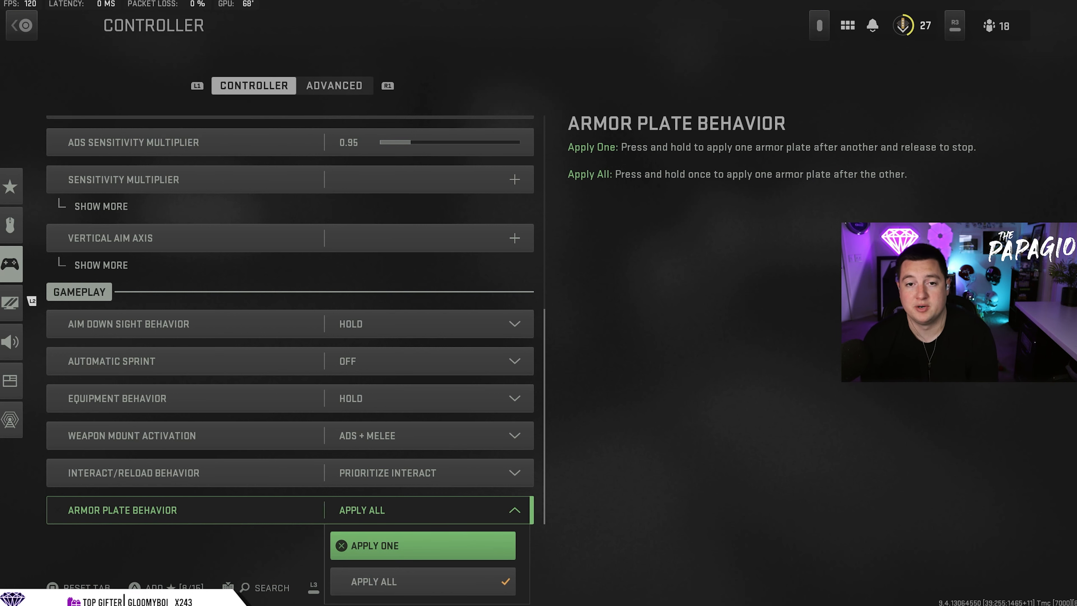
Keep Armor Plate Behavior on Apply All and move to the Advanced controller settings.
{"action": "left_click", "coordinate": [374, 581]}
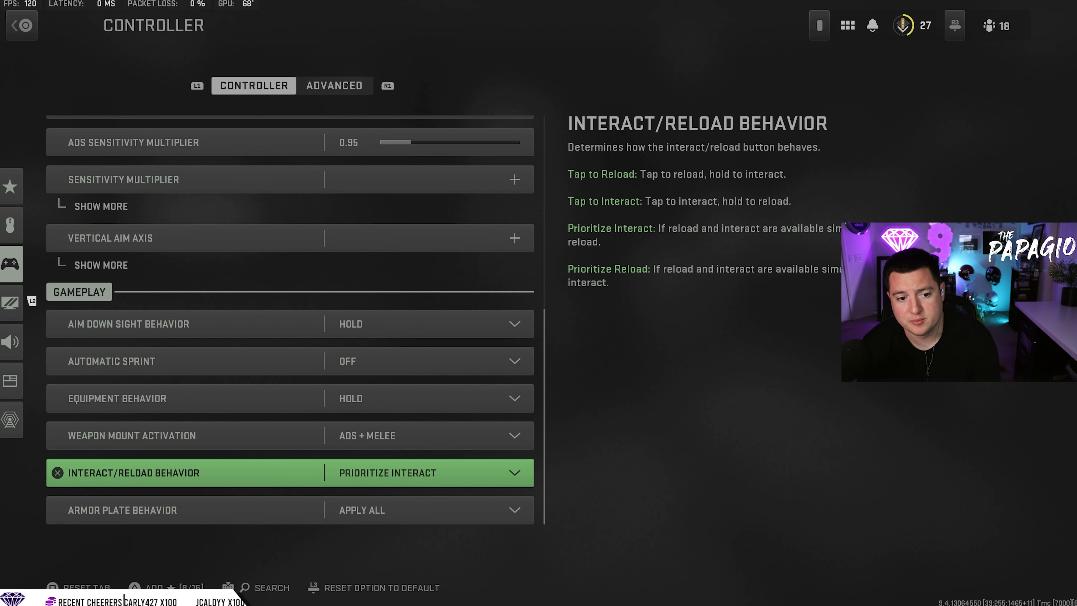
{"action": "left_click", "coordinate": [335, 86]}
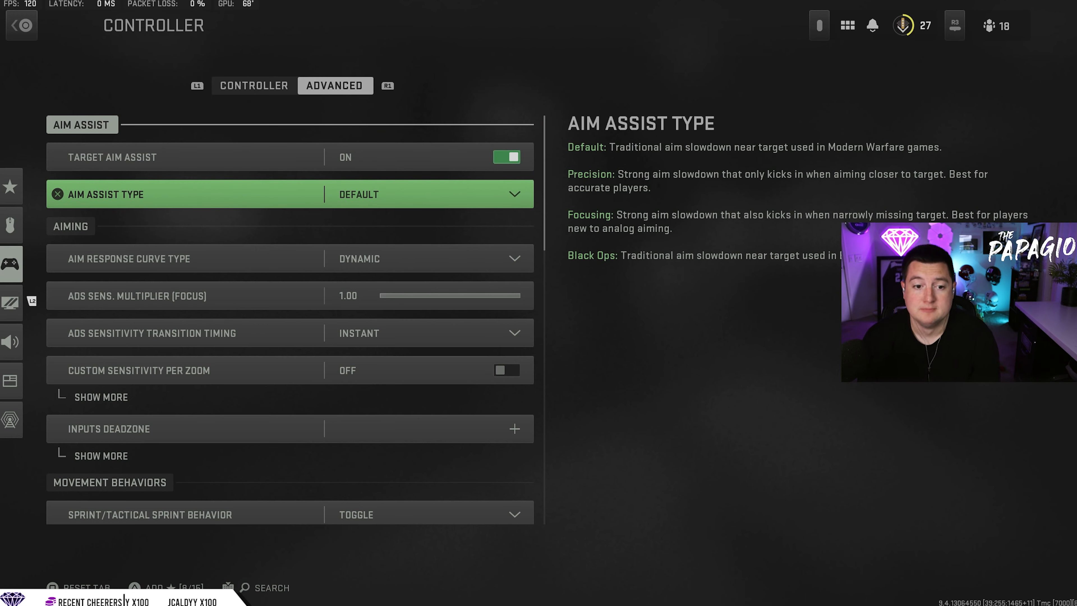
Leave Target Aim Assist on with Default type and set ADS Sensitivity Transition Timing to Instant.
{"action": "left_click", "coordinate": [507, 157]}
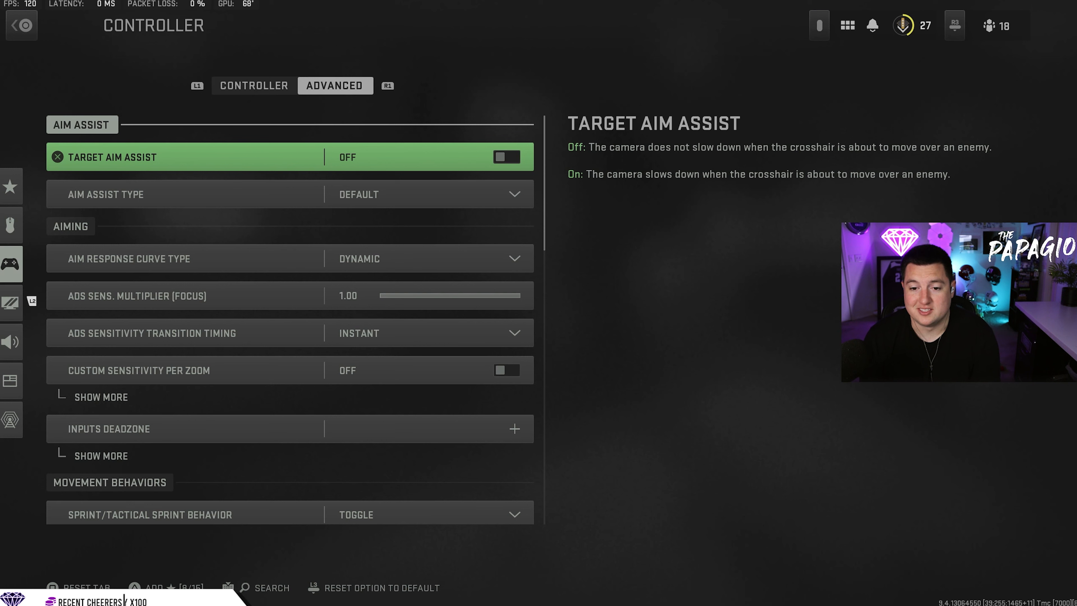
{"action": "left_click", "coordinate": [506, 156]}
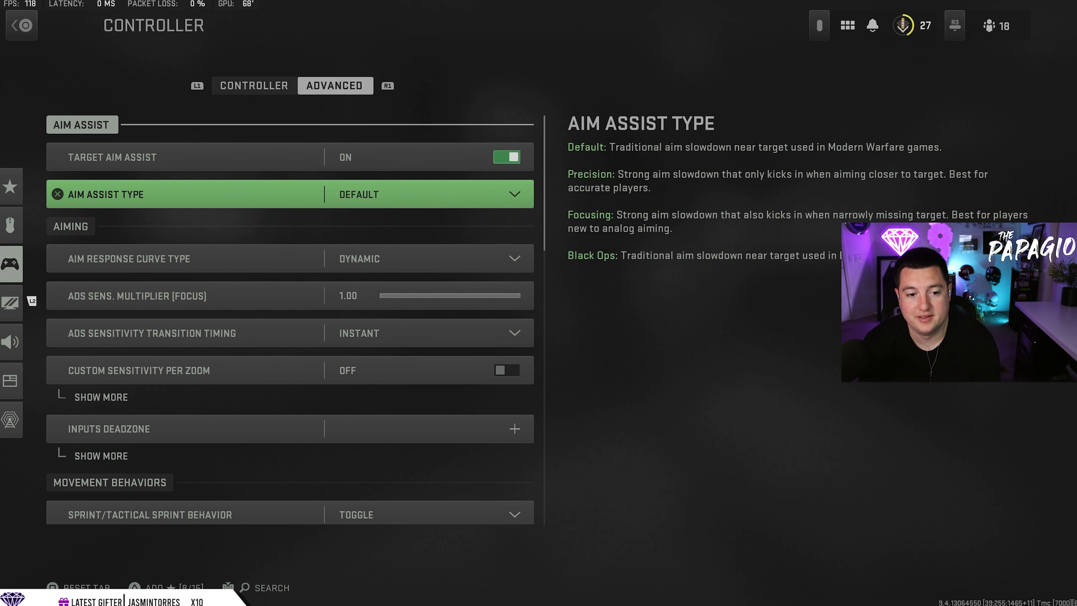
{"action": "left_click", "coordinate": [425, 193]}
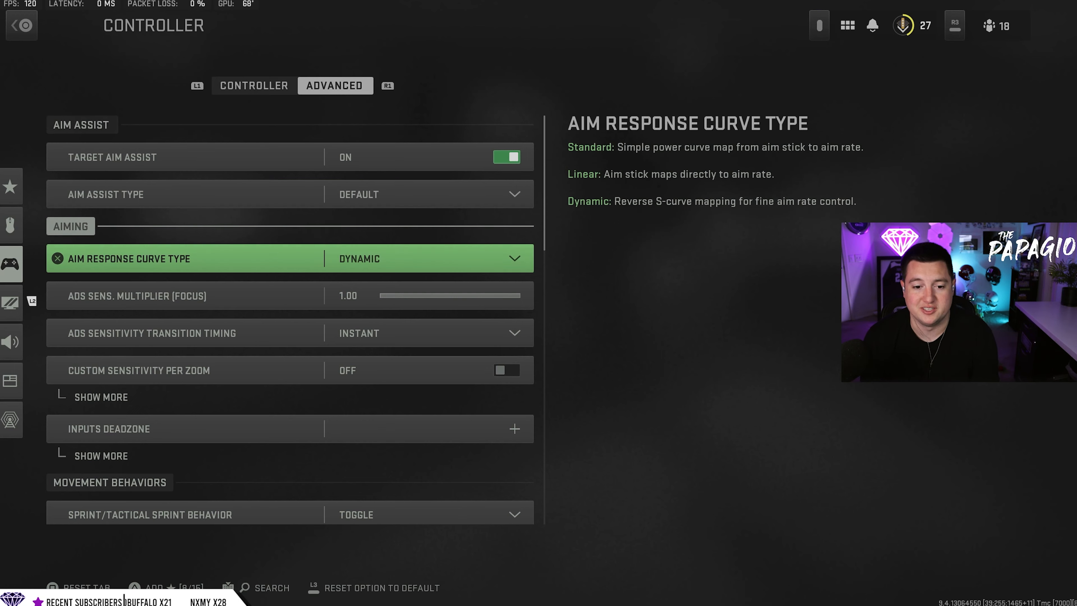
{"action": "left_click", "coordinate": [426, 194]}
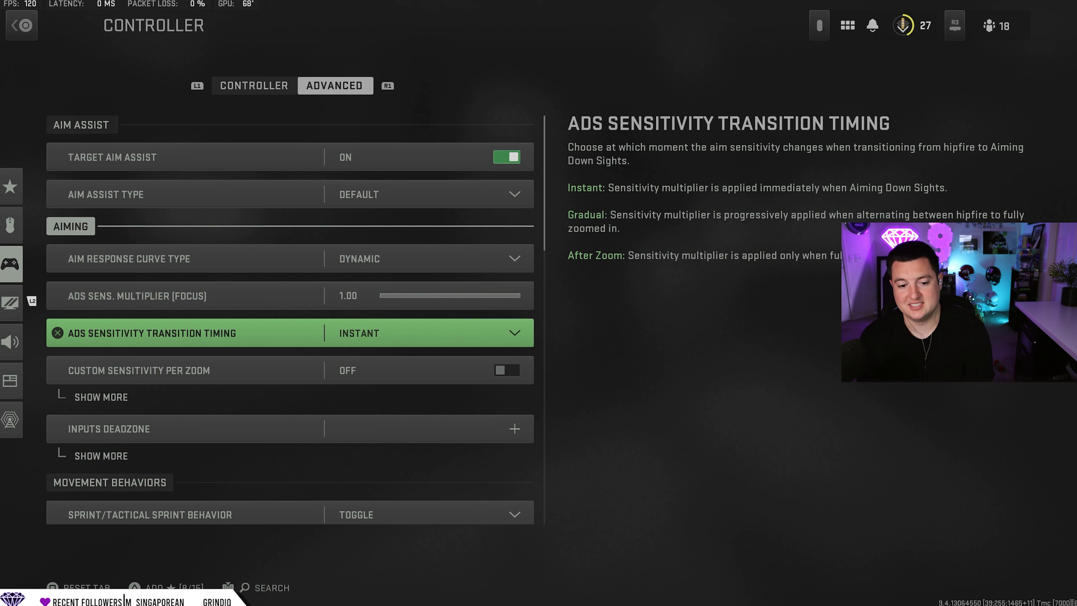
{"action": "left_click", "coordinate": [425, 333]}
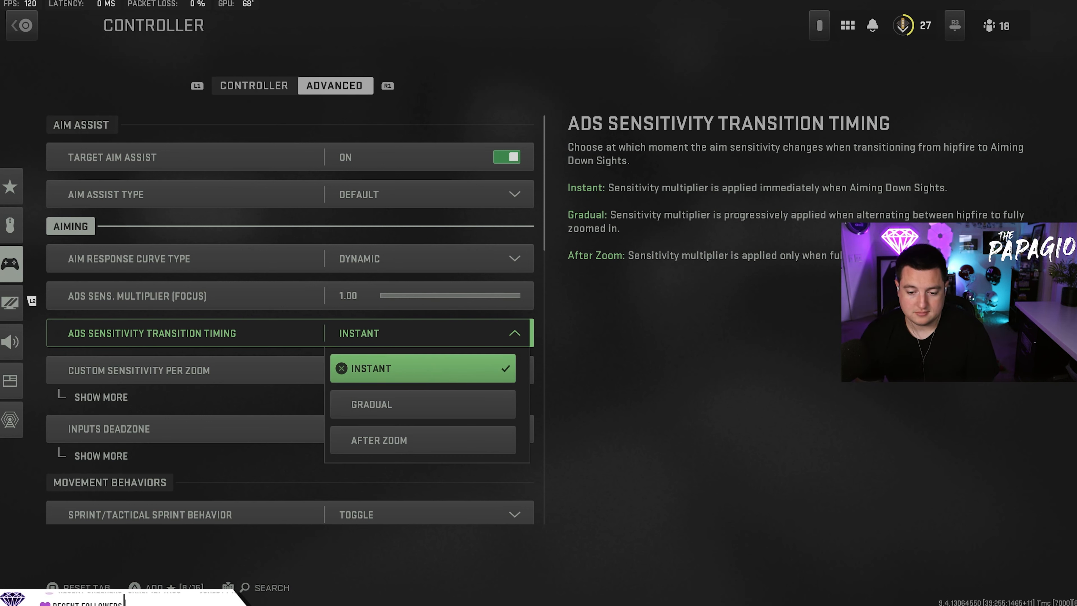
{"action": "left_click", "coordinate": [422, 367]}
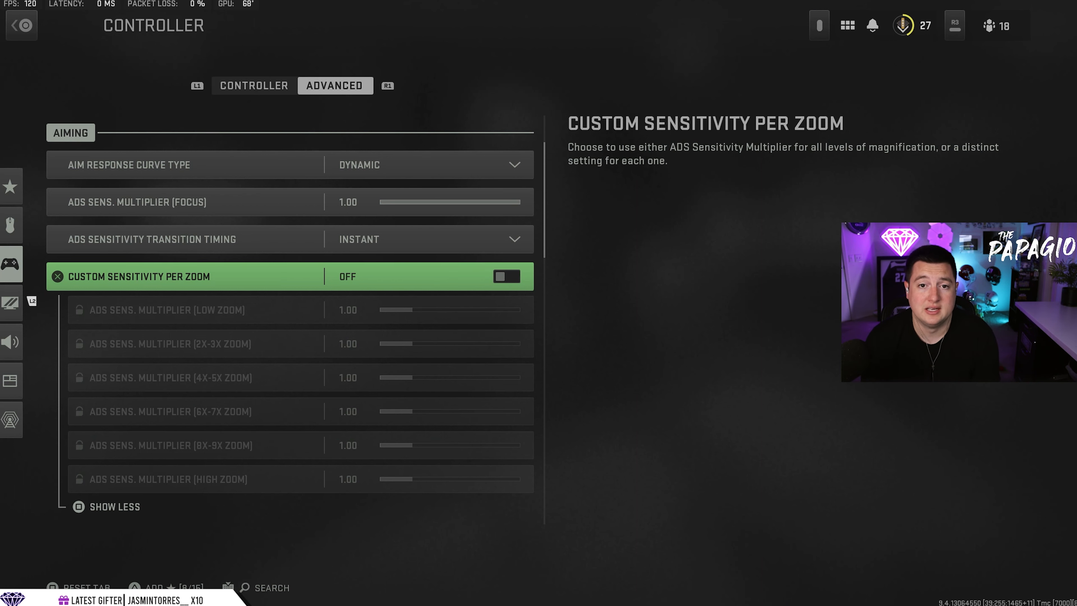
Try Custom Sensitivity Per Zoom on, review the 1.00 zoom multipliers, and return to the Controller tab.
{"action": "left_click", "coordinate": [506, 276]}
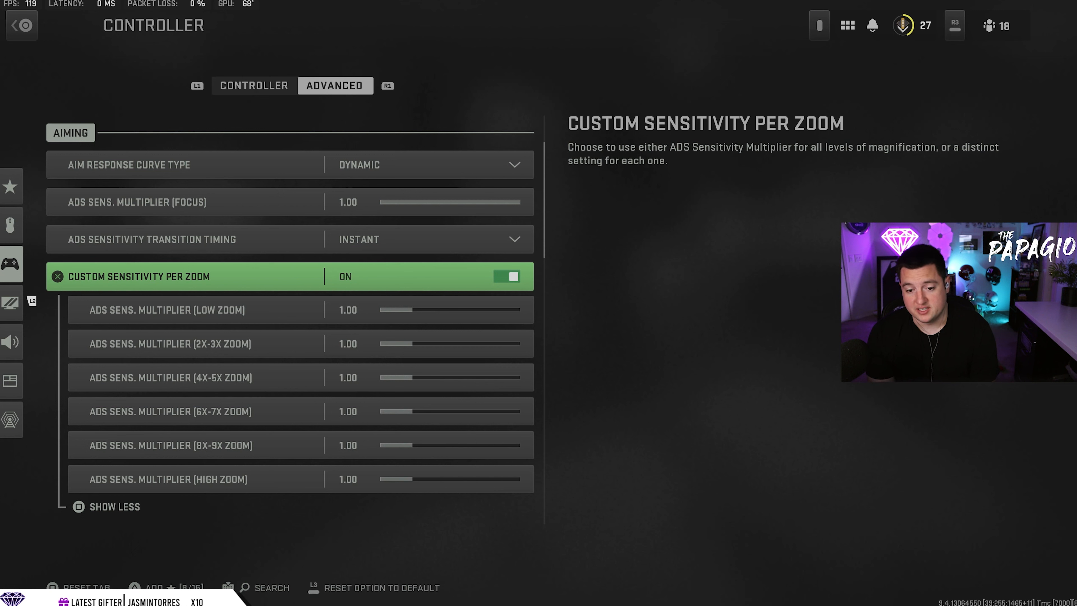
{"action": "left_click", "coordinate": [165, 310]}
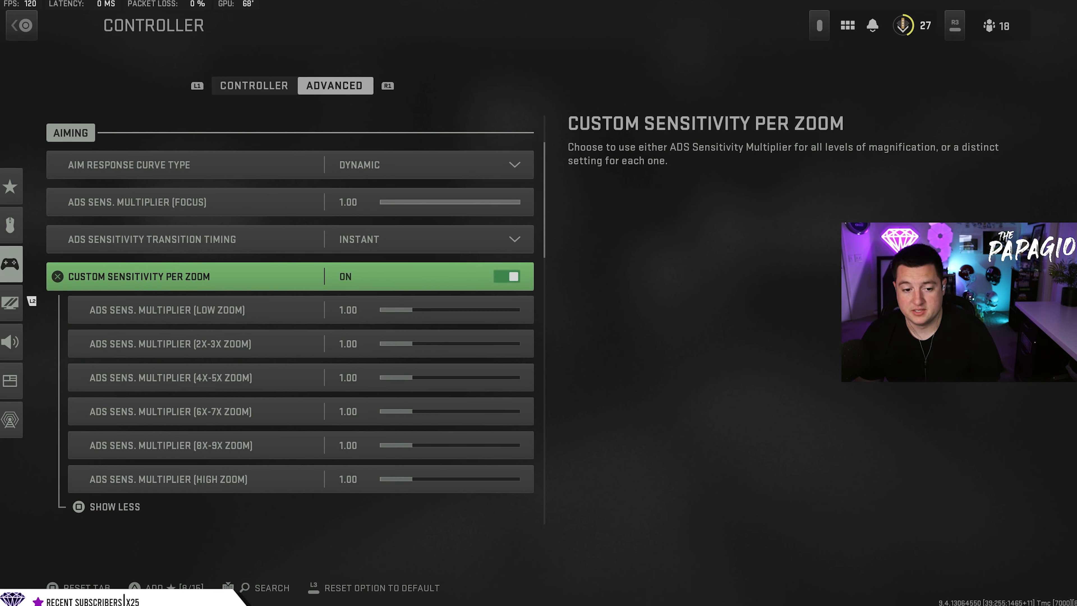
{"action": "left_click", "coordinate": [252, 86]}
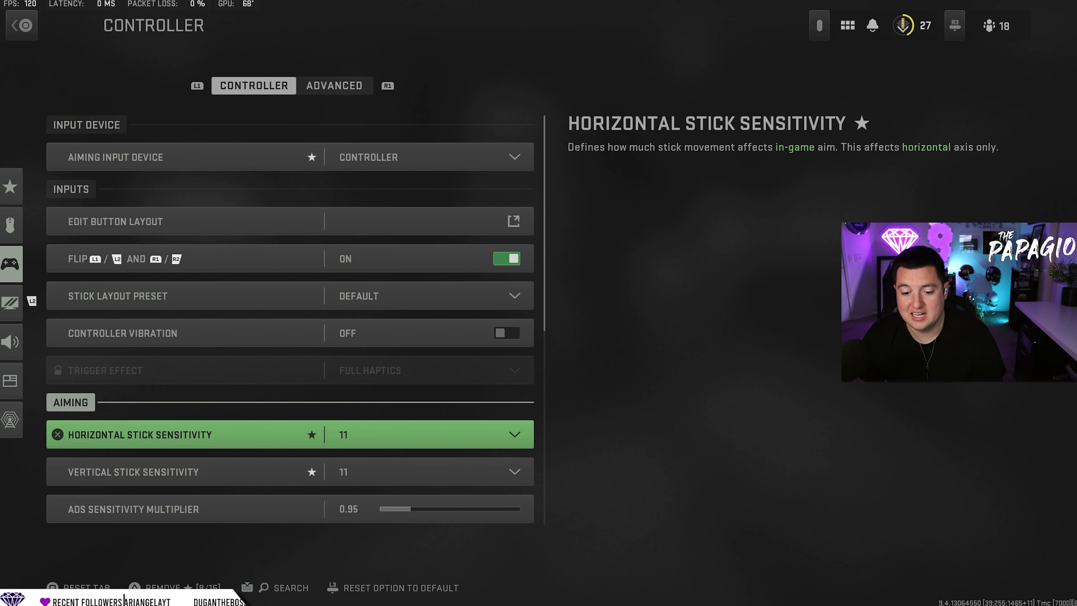
Compare basic ADS Sensitivity Multiplier 0.95 with Advanced, ending at the Inputs Deadzone group.
{"action": "left_click", "coordinate": [334, 85]}
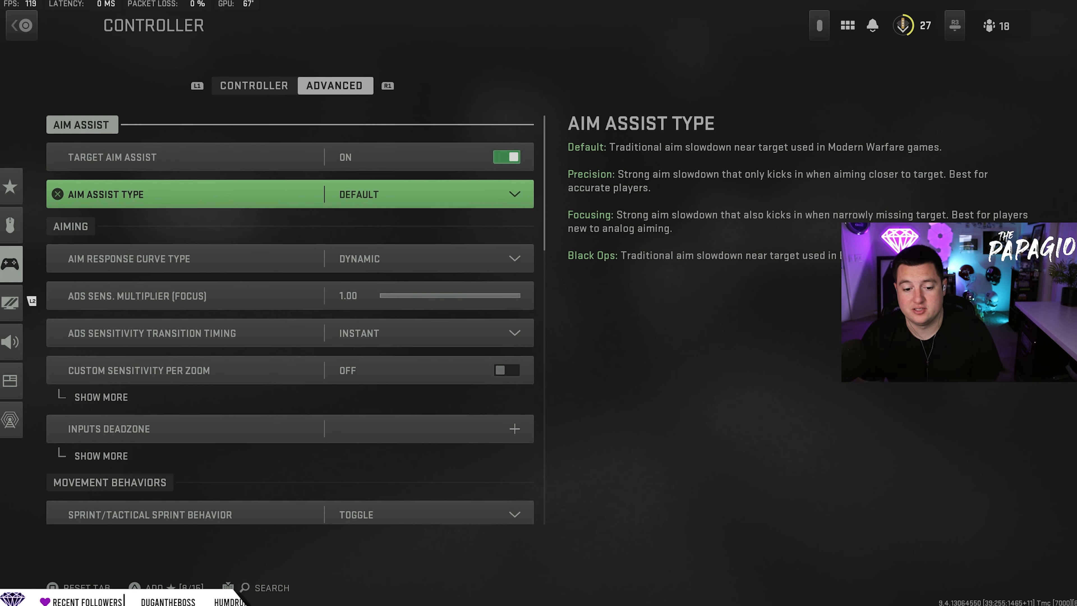
{"action": "scroll", "scroll_direction": "down", "scroll_amount": 3}
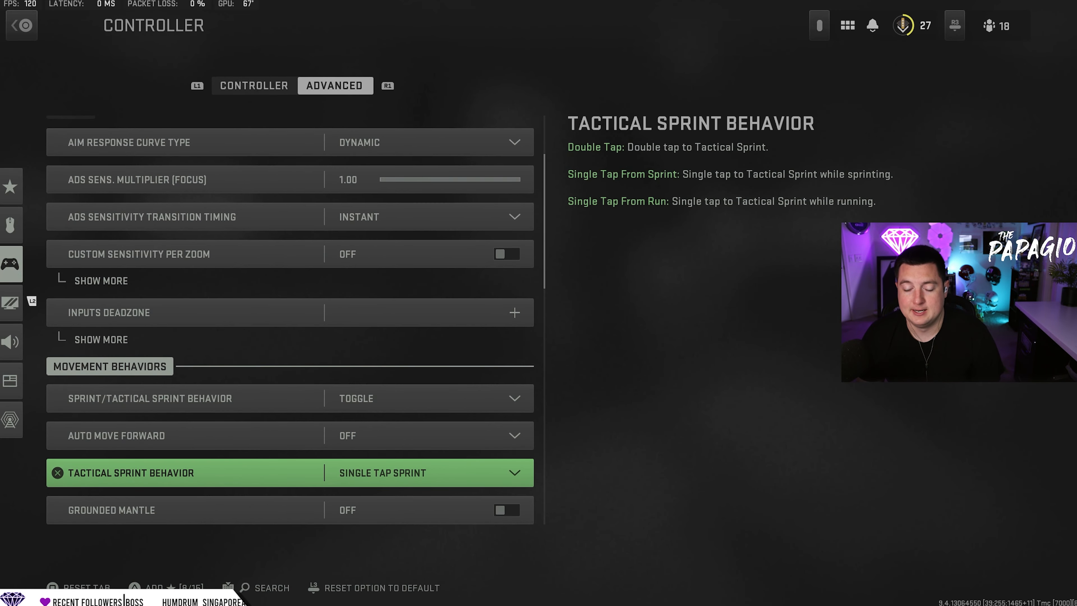
{"action": "left_click", "coordinate": [253, 86]}
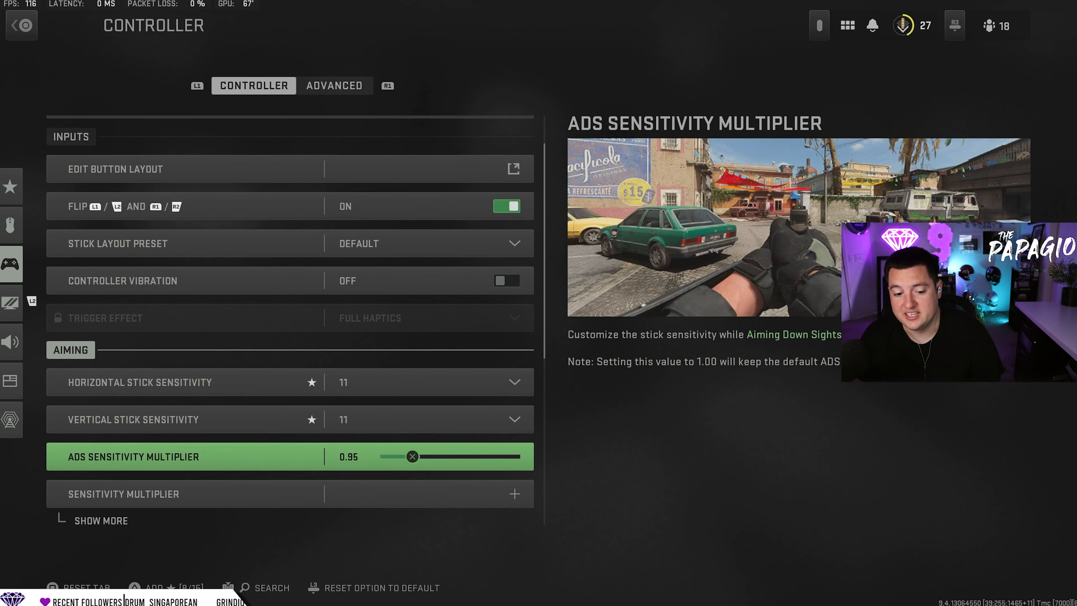
{"action": "left_click", "coordinate": [334, 85]}
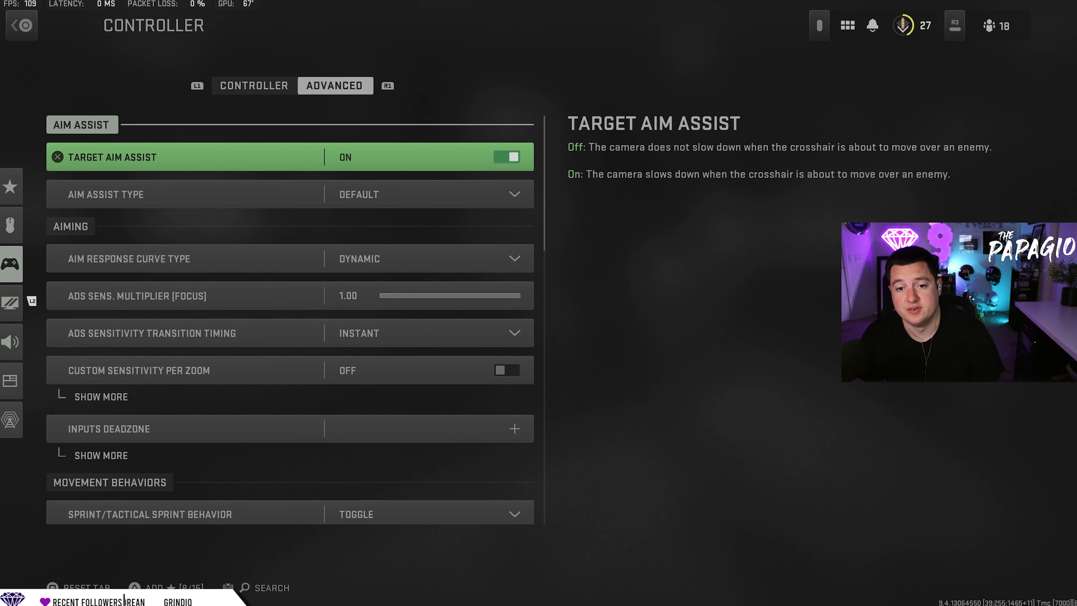
{"action": "scroll", "scroll_direction": "down", "scroll_amount": 3}
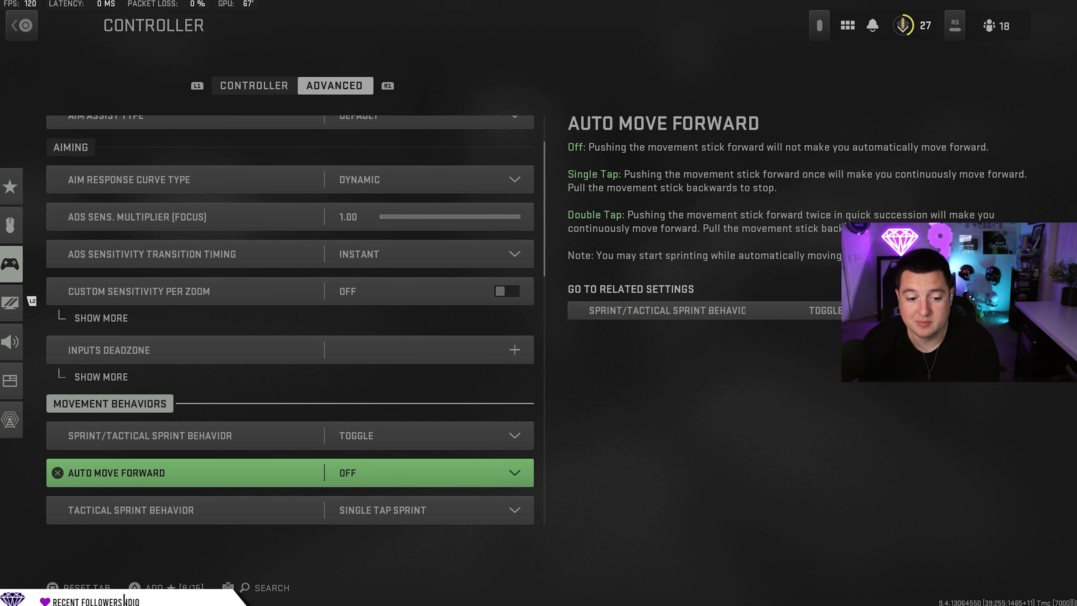
{"action": "left_click", "coordinate": [275, 349]}
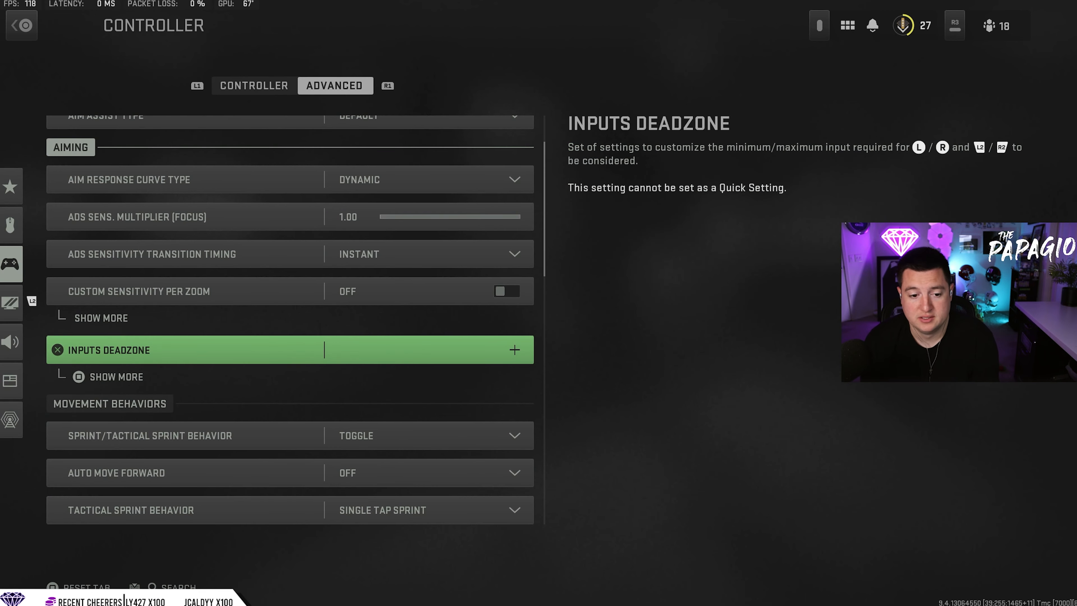
Expand Inputs Deadzone showing left stick min 0.00, right min 0.05, max 0.99, triggers 0.02.
{"action": "left_click", "coordinate": [513, 349]}
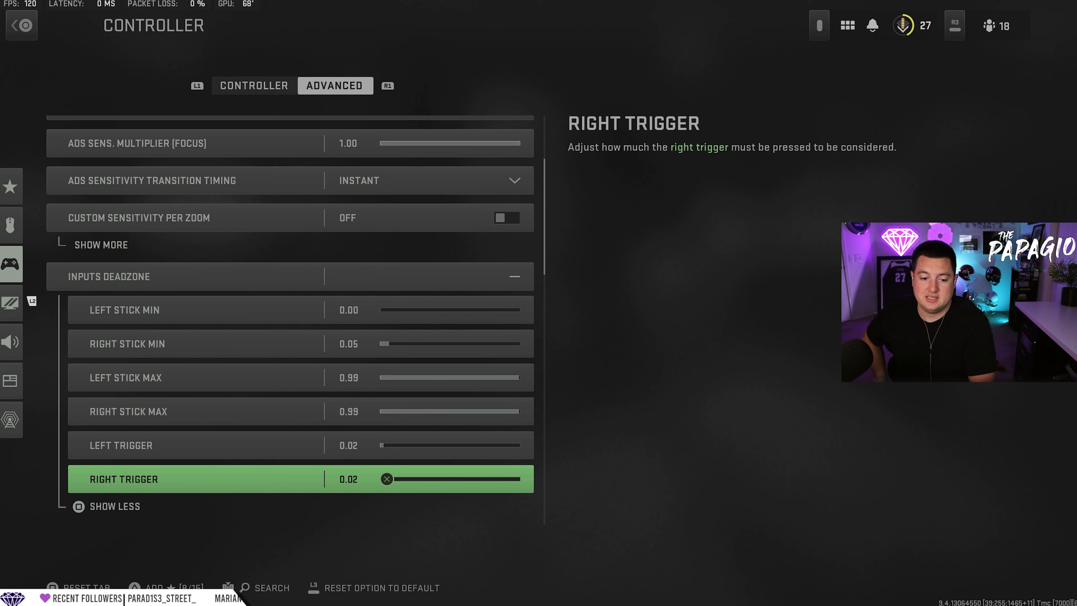
{"action": "scroll", "scroll_direction": "down", "scroll_amount": 3}
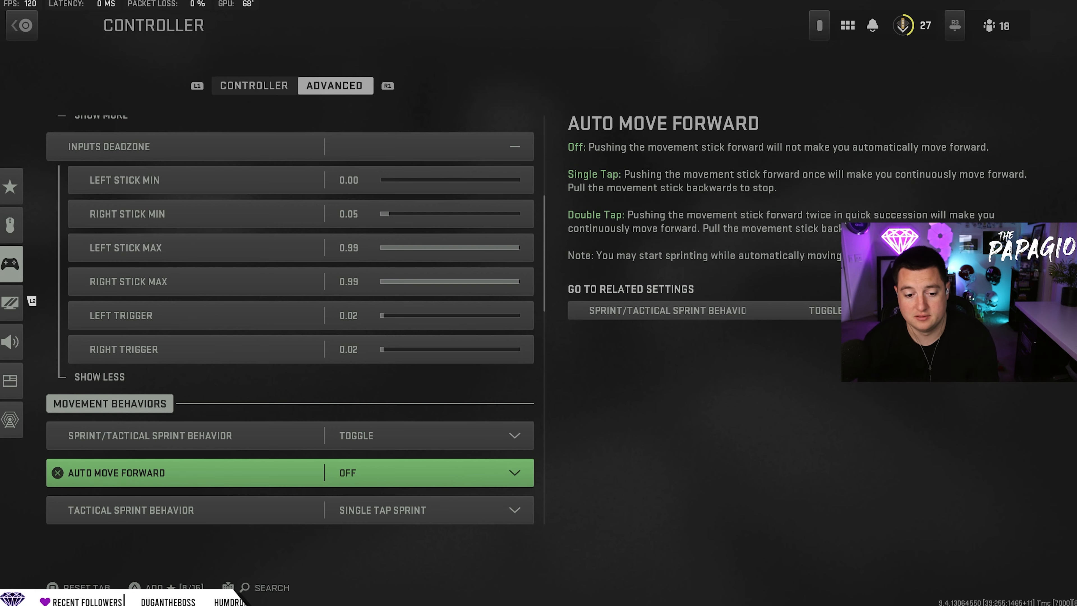
Keep Sprint/Tactical Sprint Behavior on Toggle, leaving mantles Off and slide/dive Standard.
{"action": "left_click", "coordinate": [288, 435]}
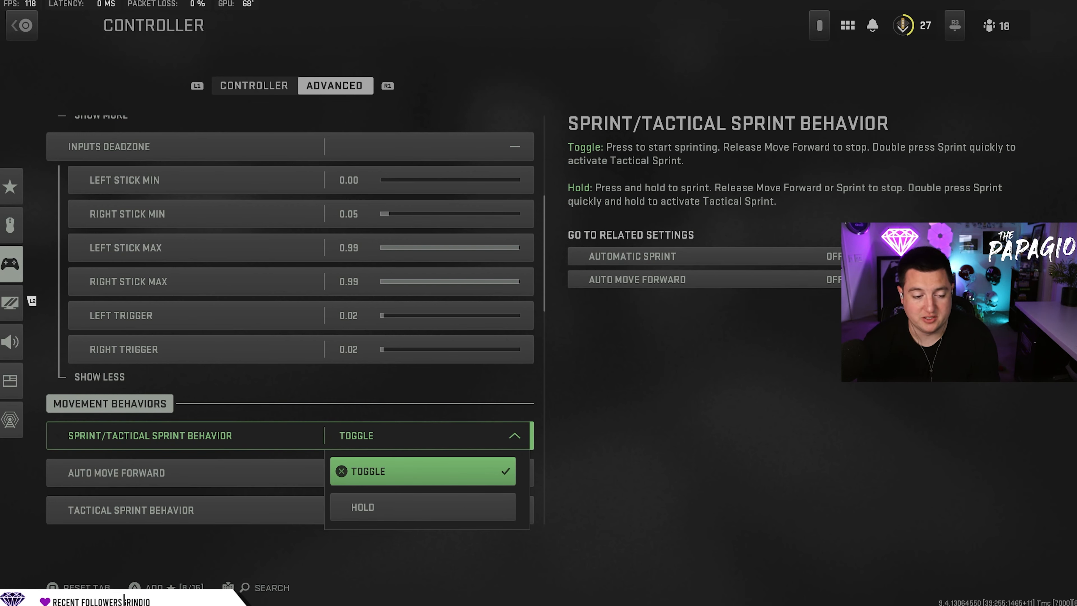
{"action": "left_click", "coordinate": [421, 471]}
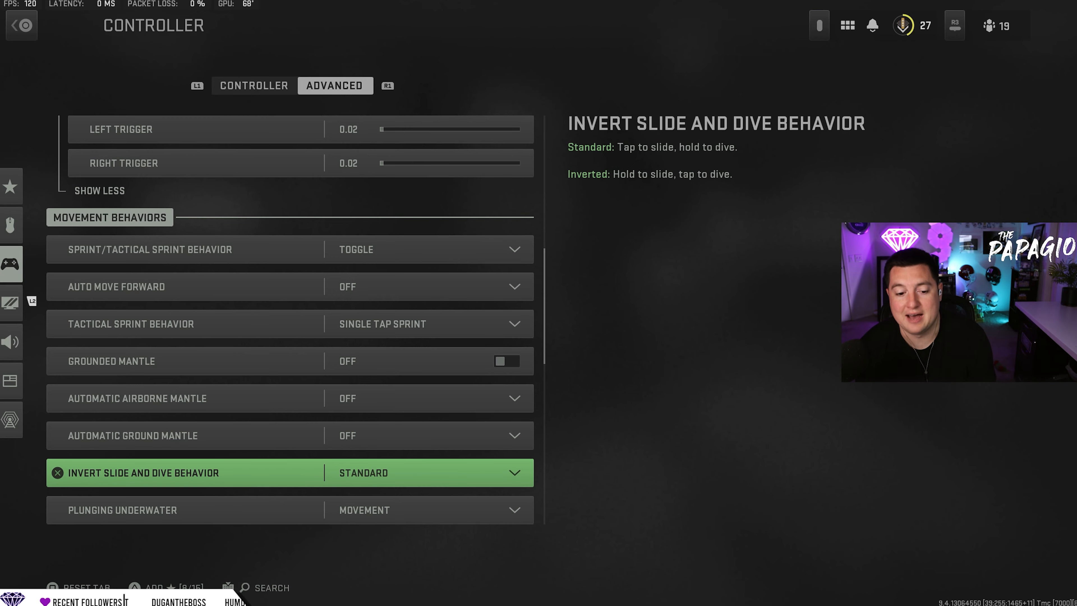
Turn Parachute Auto-Deploy Off while Sprinting Door Bash stays On.
{"action": "scroll", "scroll_direction": "down", "scroll_amount": 3}
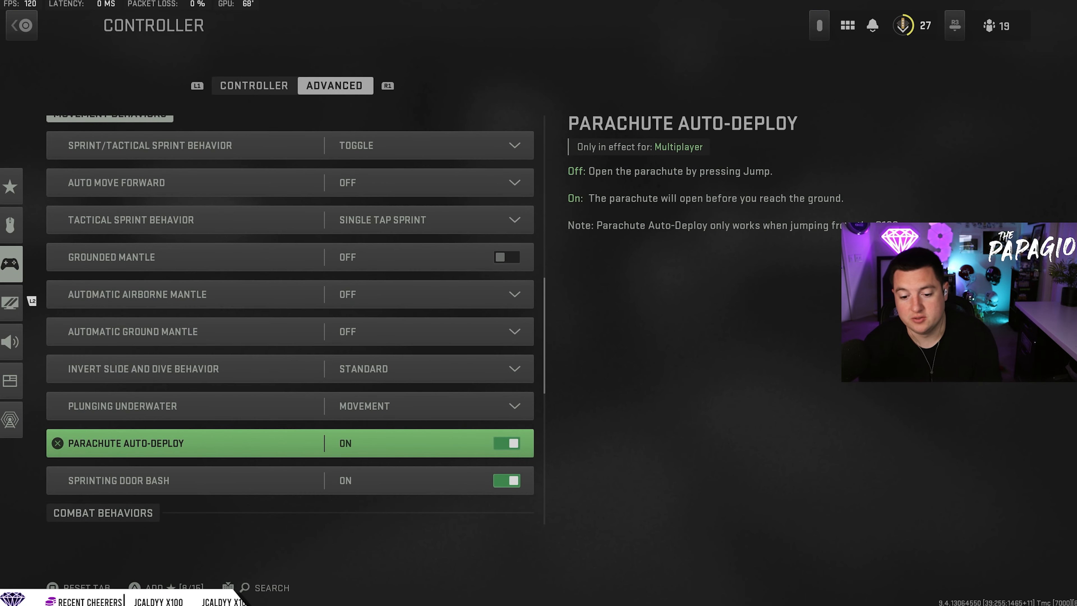
{"action": "left_click", "coordinate": [506, 442]}
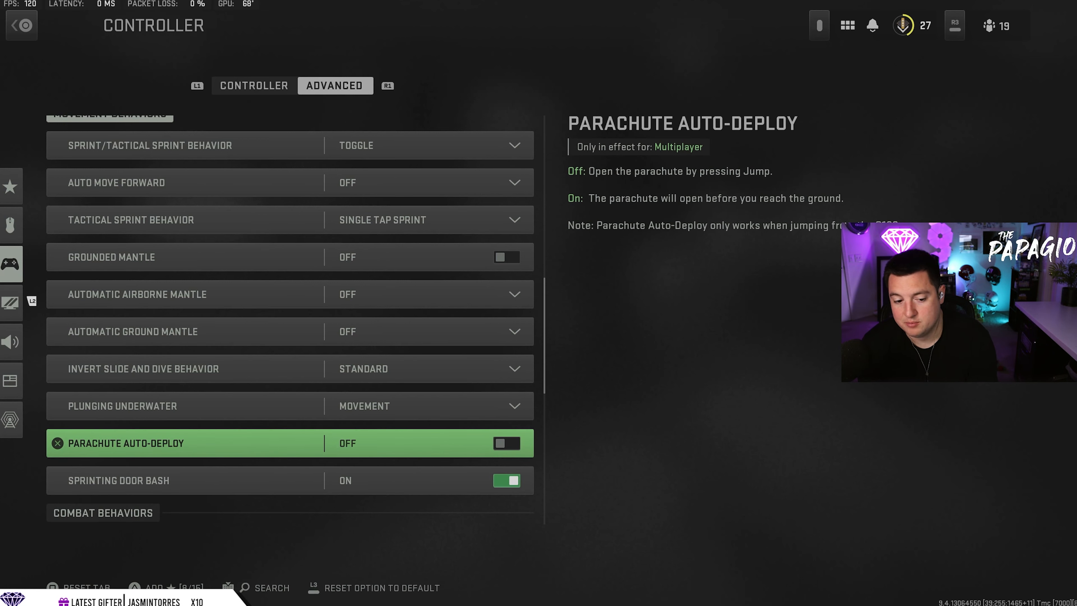
{"action": "left_click", "coordinate": [506, 443]}
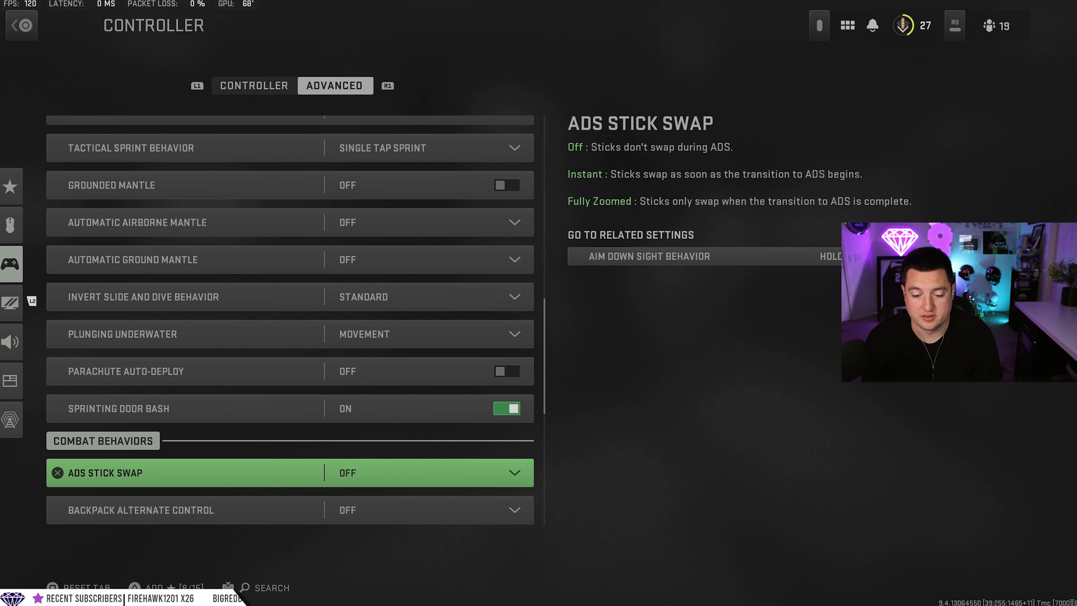
Set Weapon Mount Exit Delay to Short, leaving Depleted Ammo Weapon Switch On.
{"action": "scroll", "scroll_direction": "down", "scroll_amount": 3}
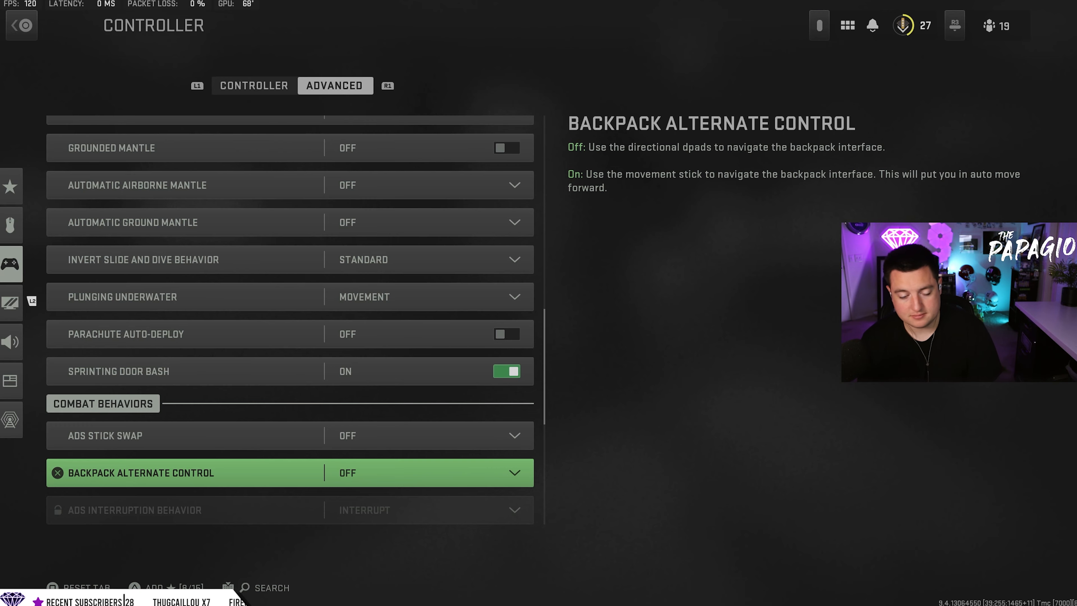
{"action": "scroll", "scroll_direction": "down", "scroll_amount": 3}
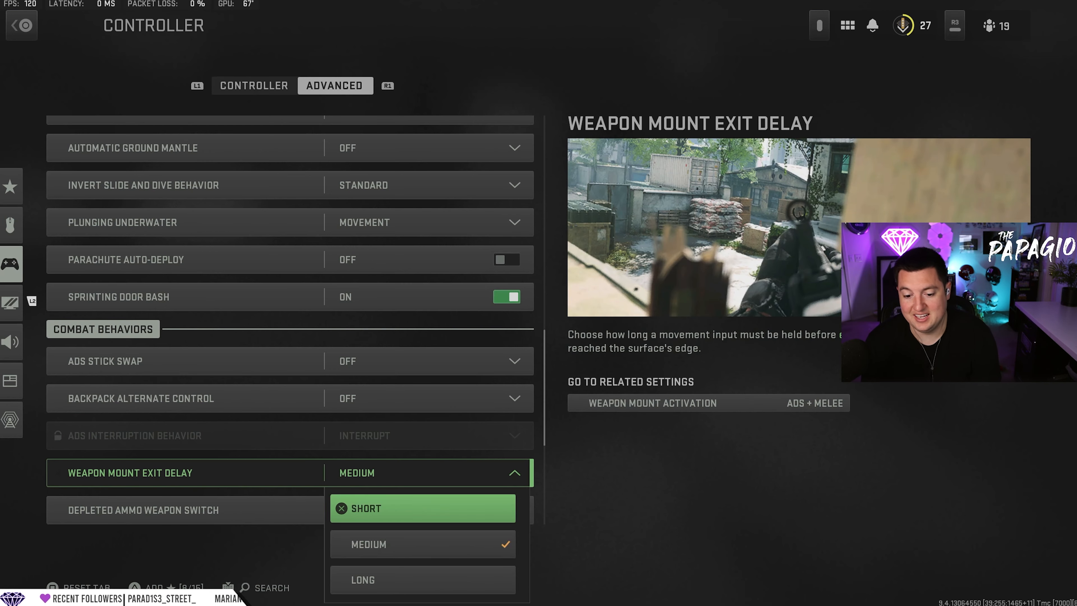
{"action": "left_click", "coordinate": [422, 508]}
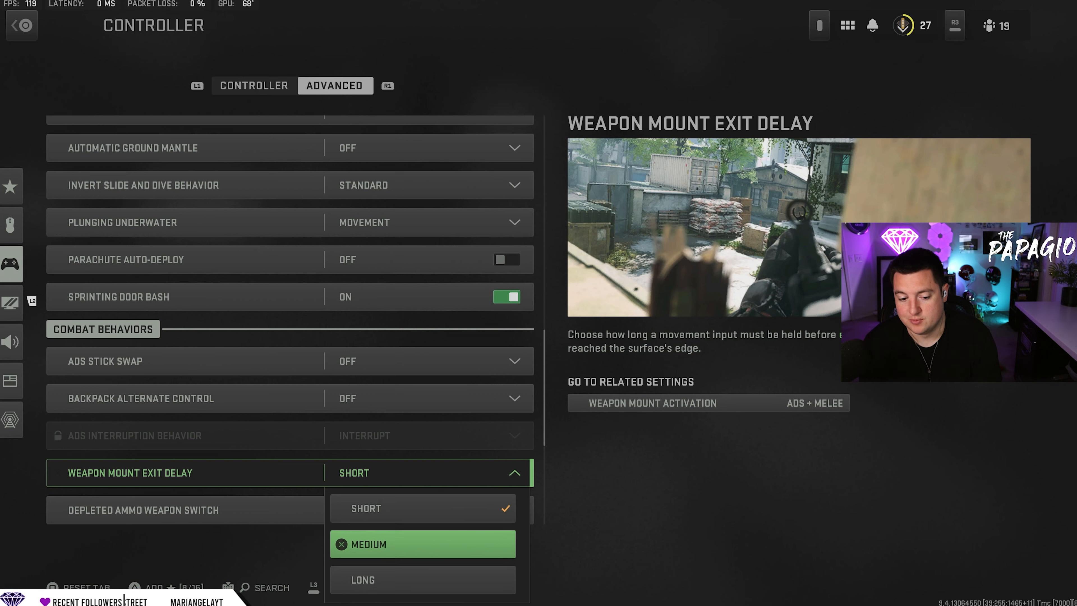
{"action": "left_click", "coordinate": [364, 508]}
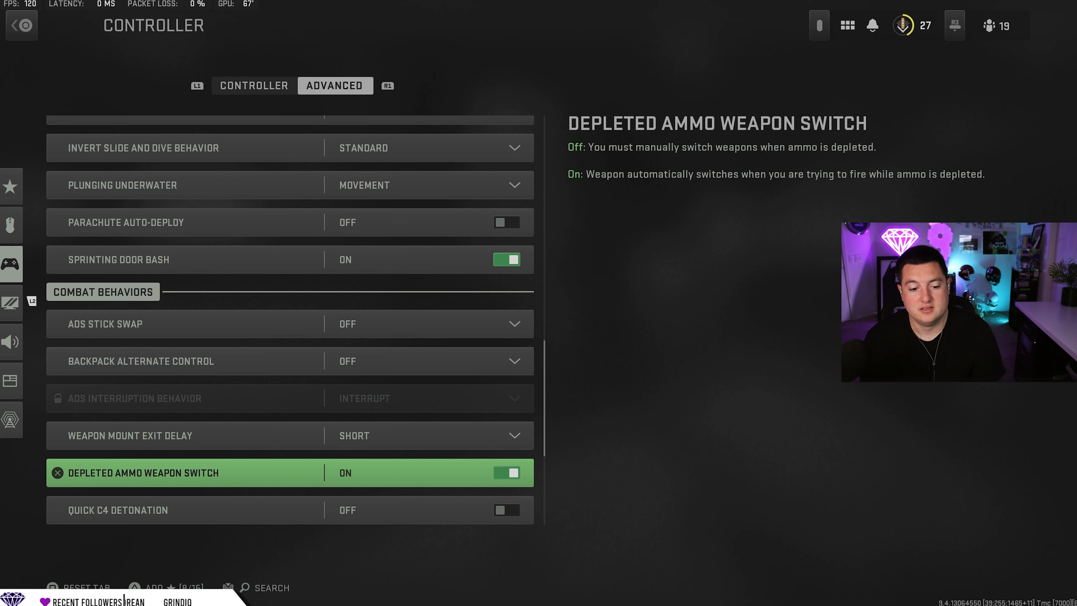
{"action": "scroll", "scroll_direction": "down", "scroll_amount": 3}
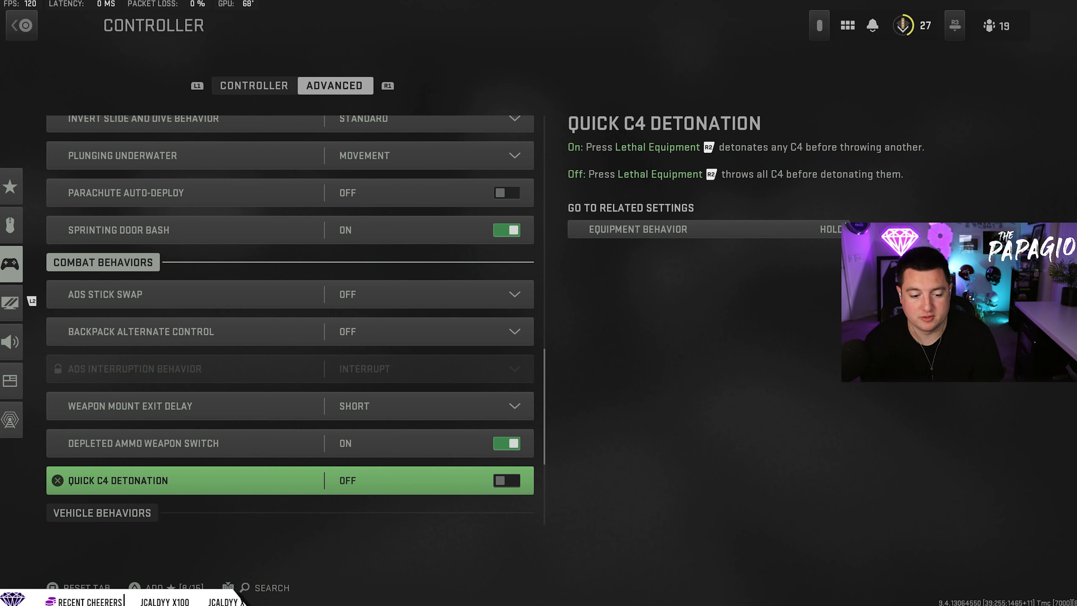
{"action": "scroll", "scroll_direction": "down", "scroll_amount": 3}
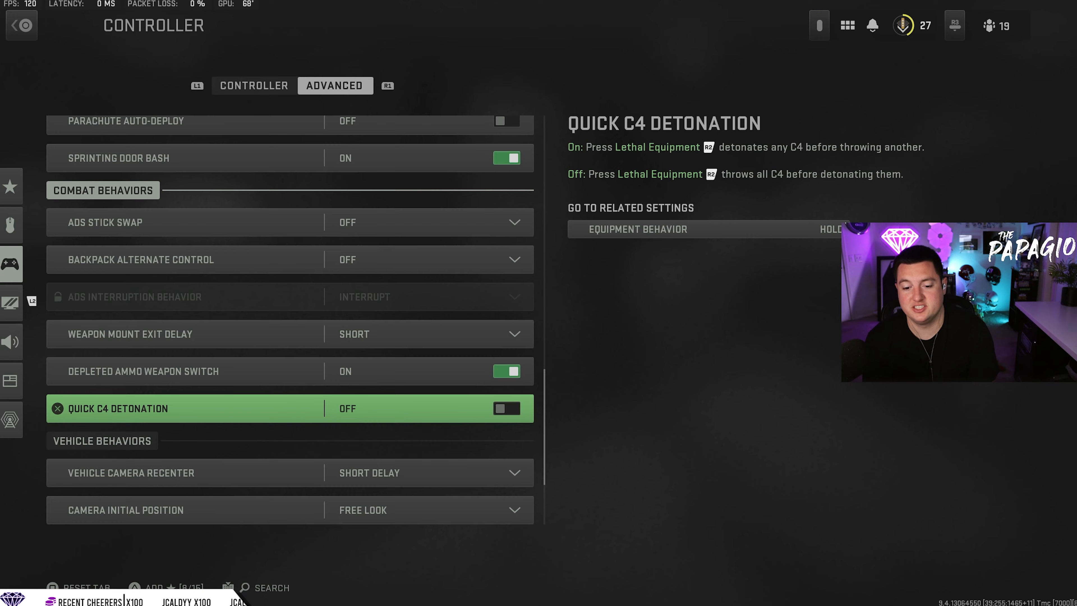
{"action": "scroll", "scroll_direction": "down", "scroll_amount": 3}
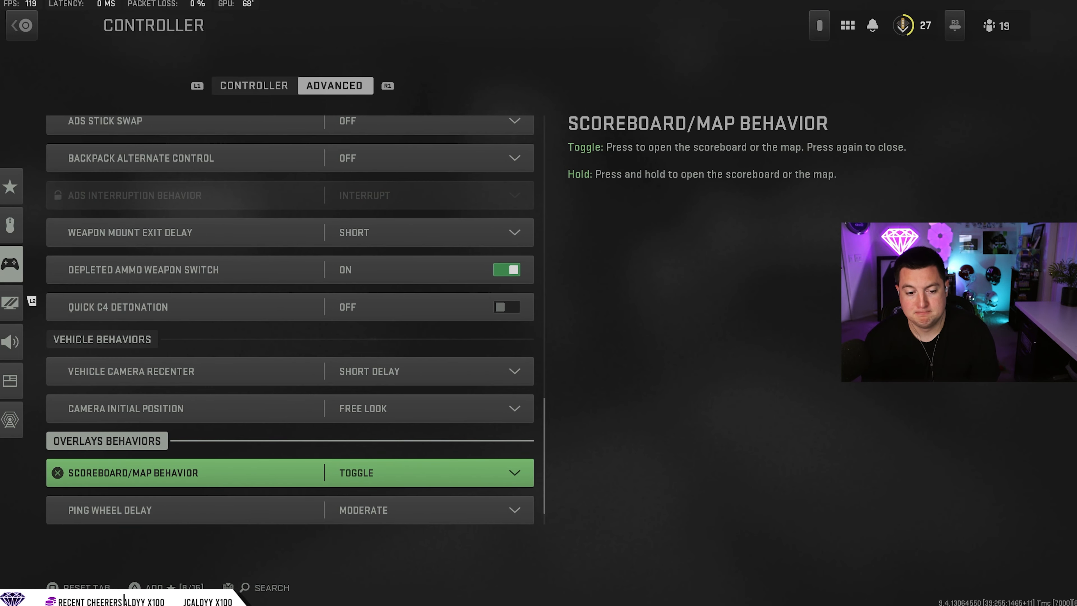